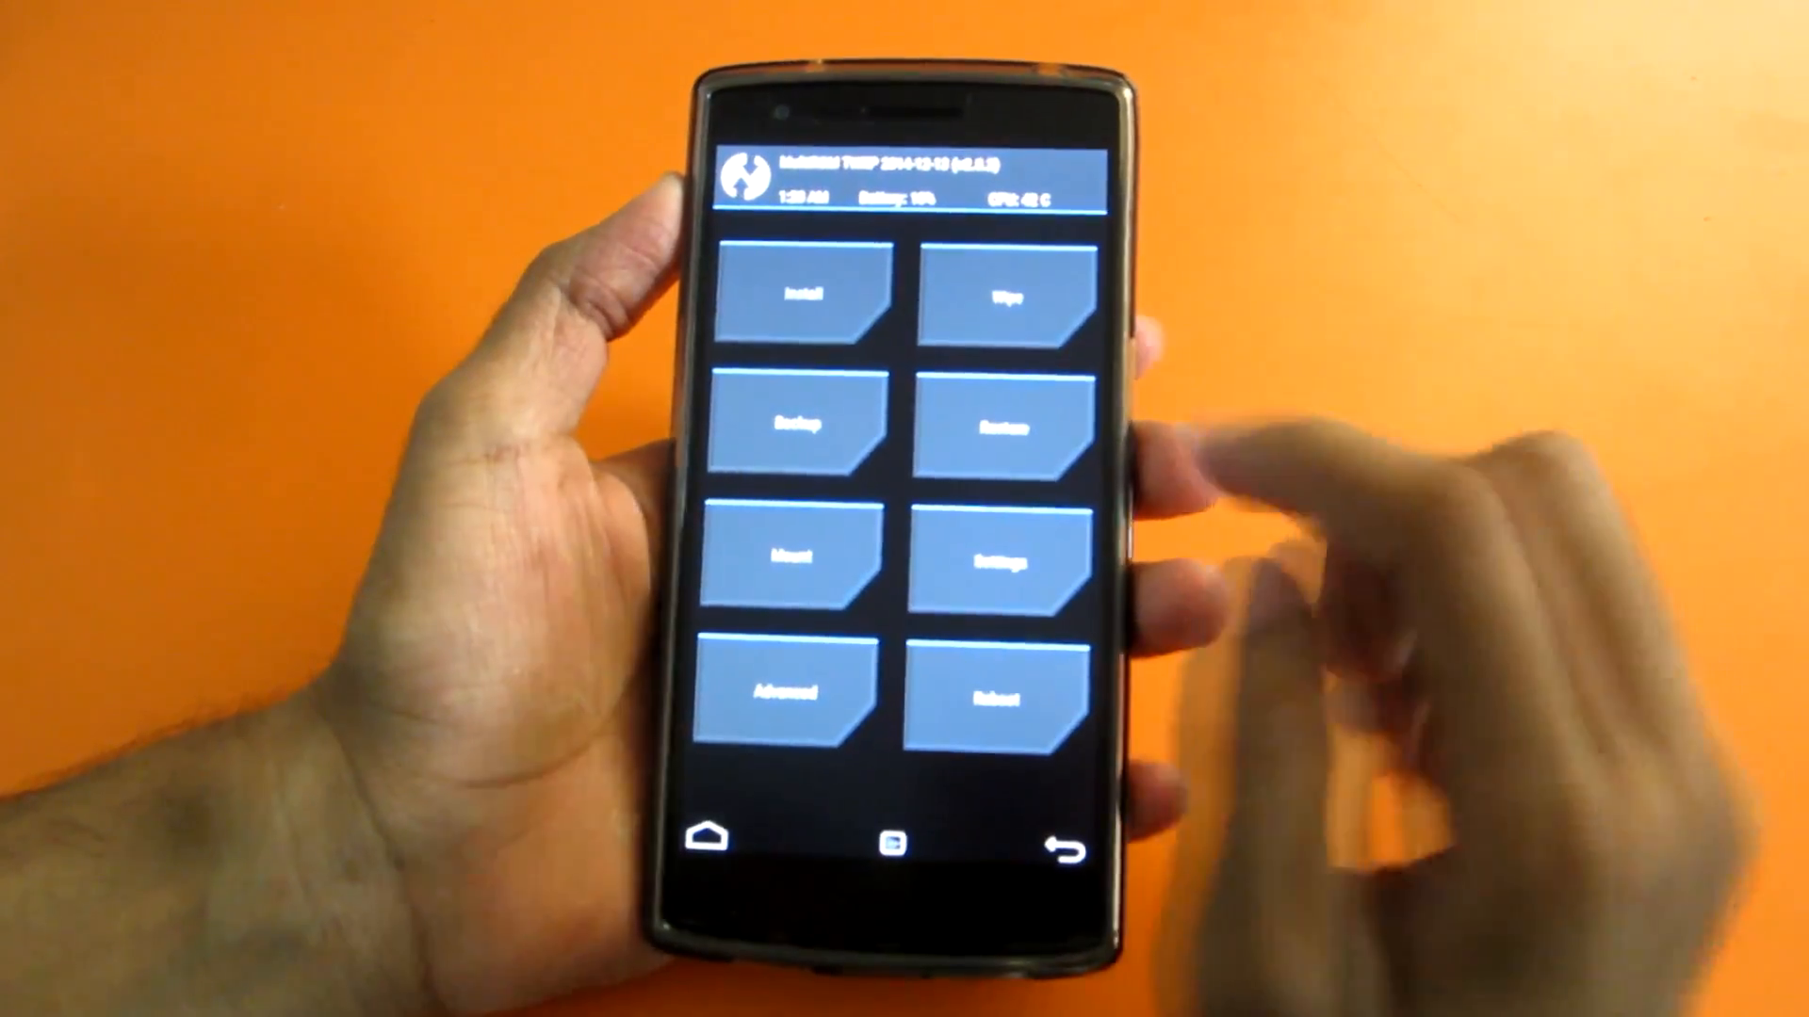
Bring up TWRP's Wipe screen with the data, cache and Dalvik factory reset option
click(793, 418)
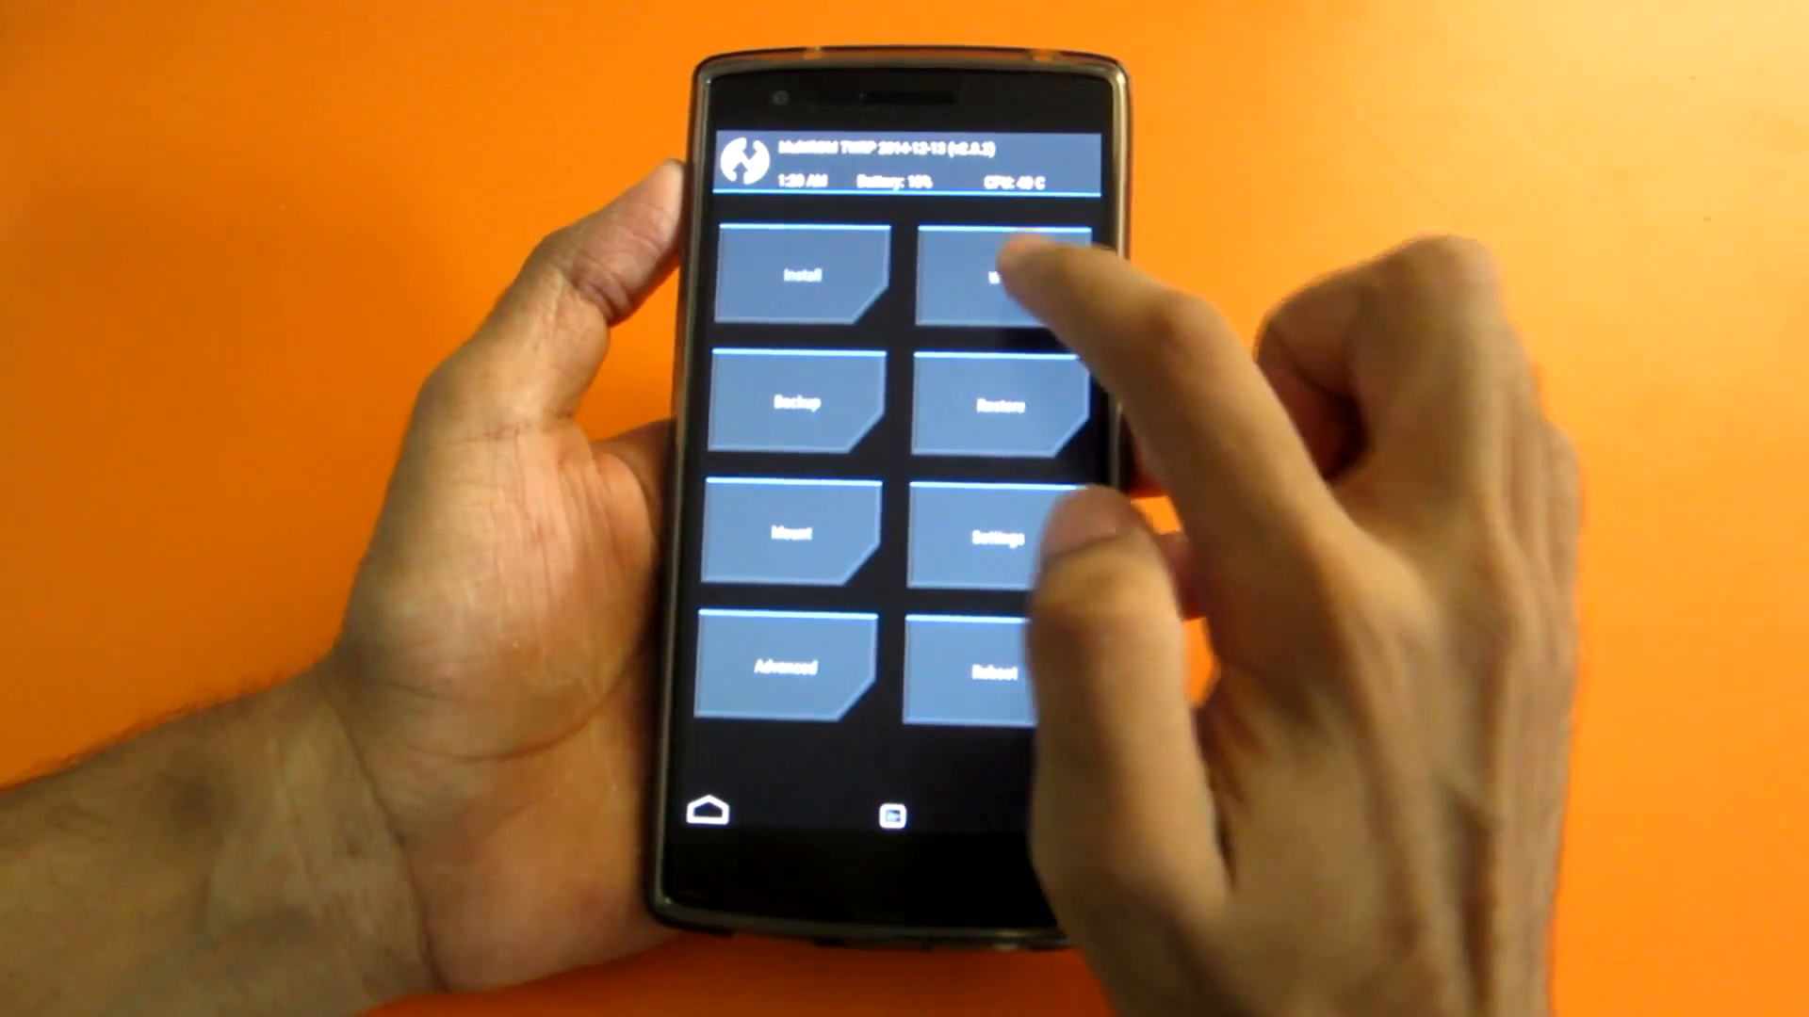
click(999, 271)
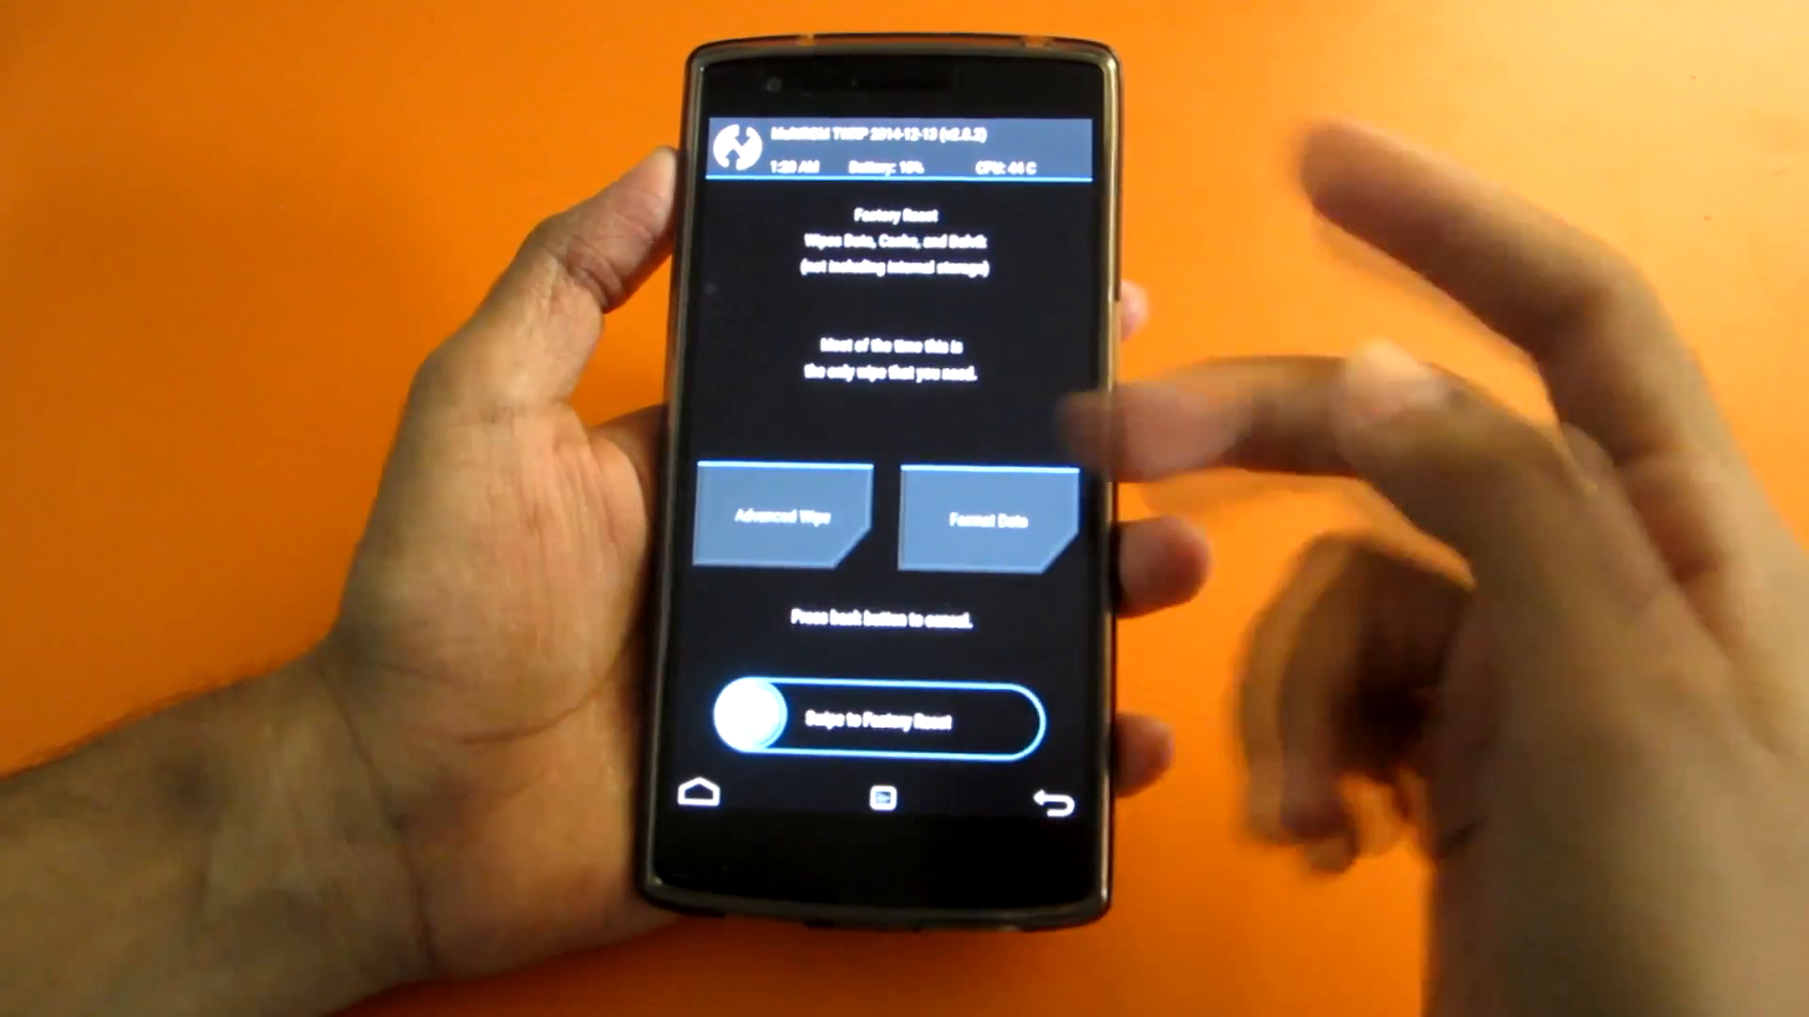
Flash oneplus_community.zip from /sdcard/Roms via Install until it reports success
click(1050, 804)
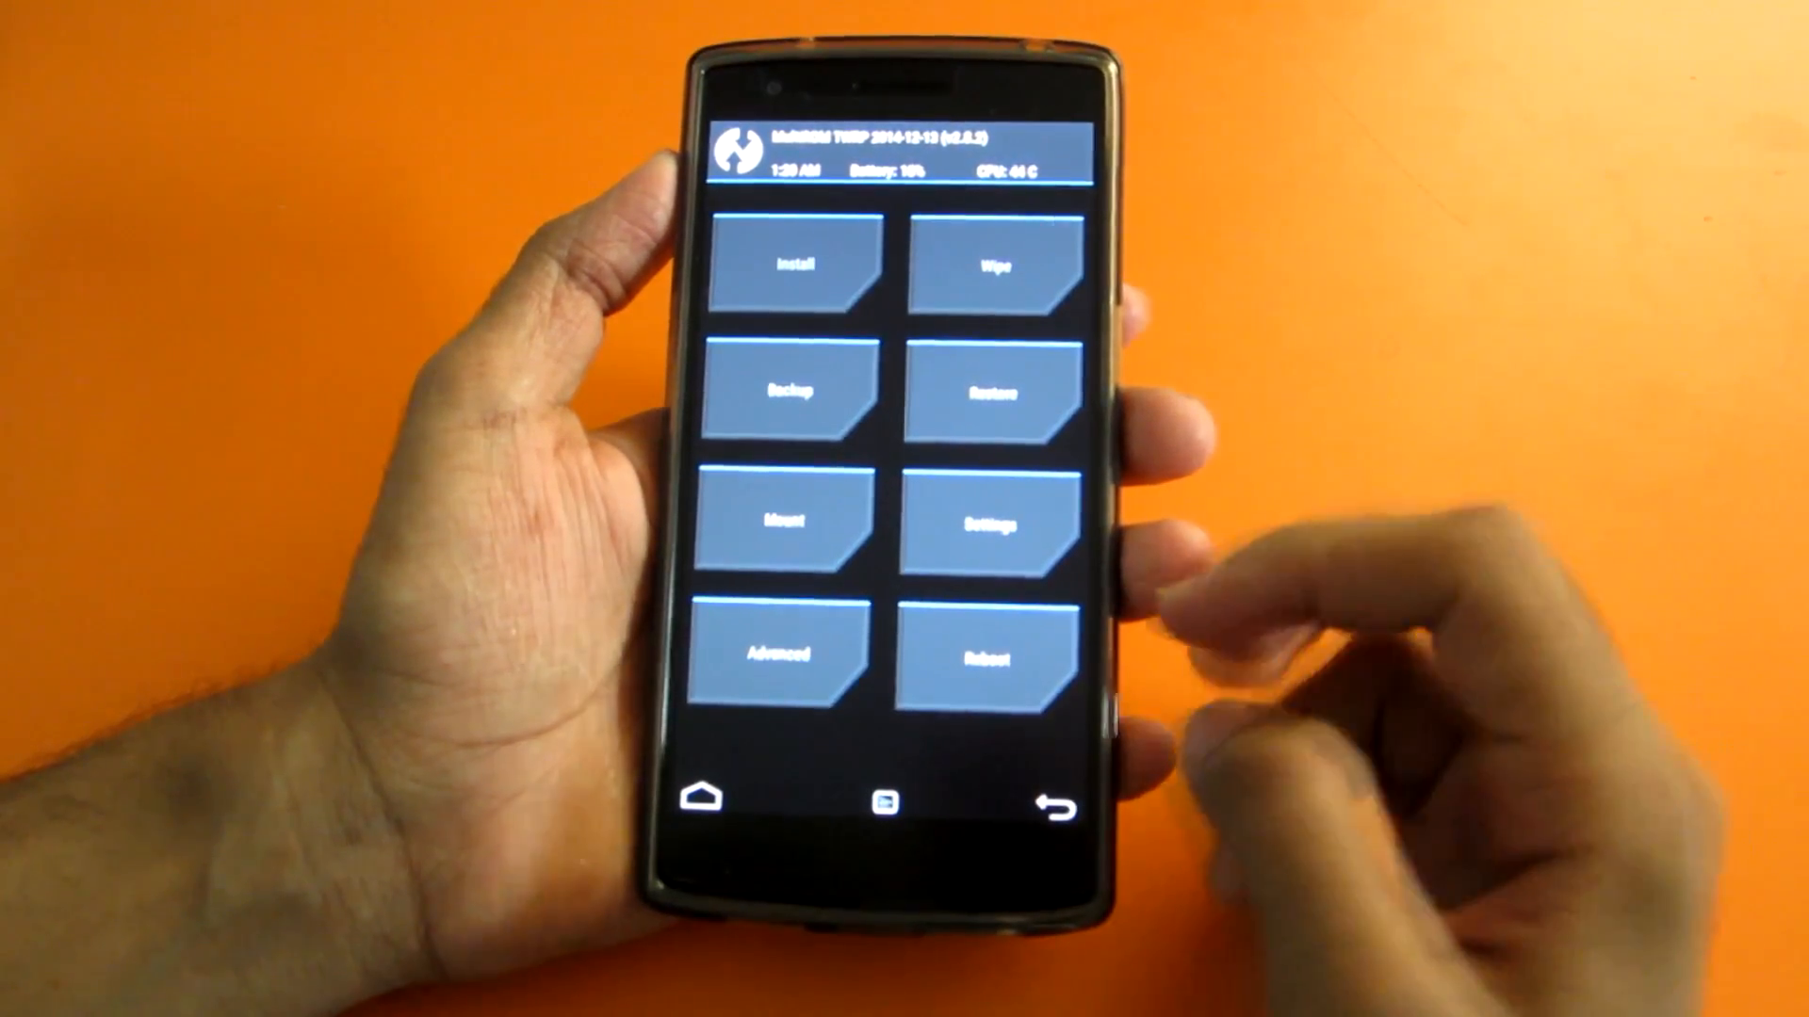
click(794, 264)
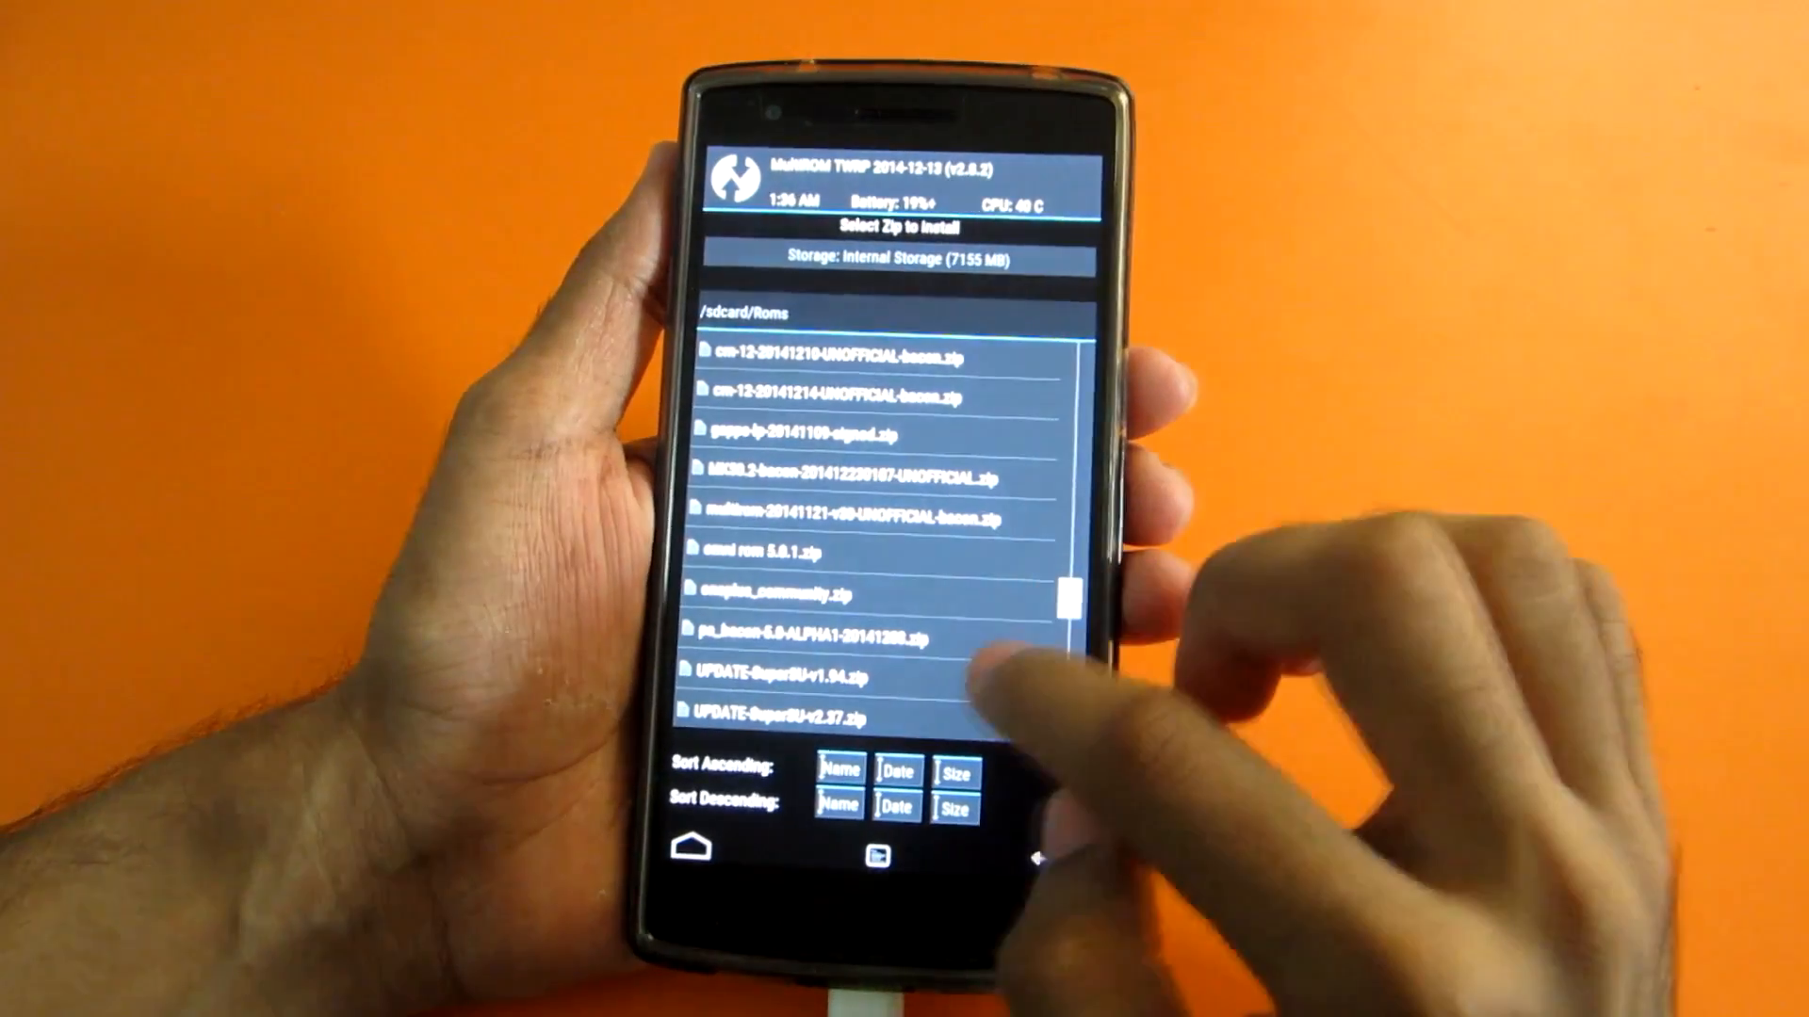
scroll(down, 3)
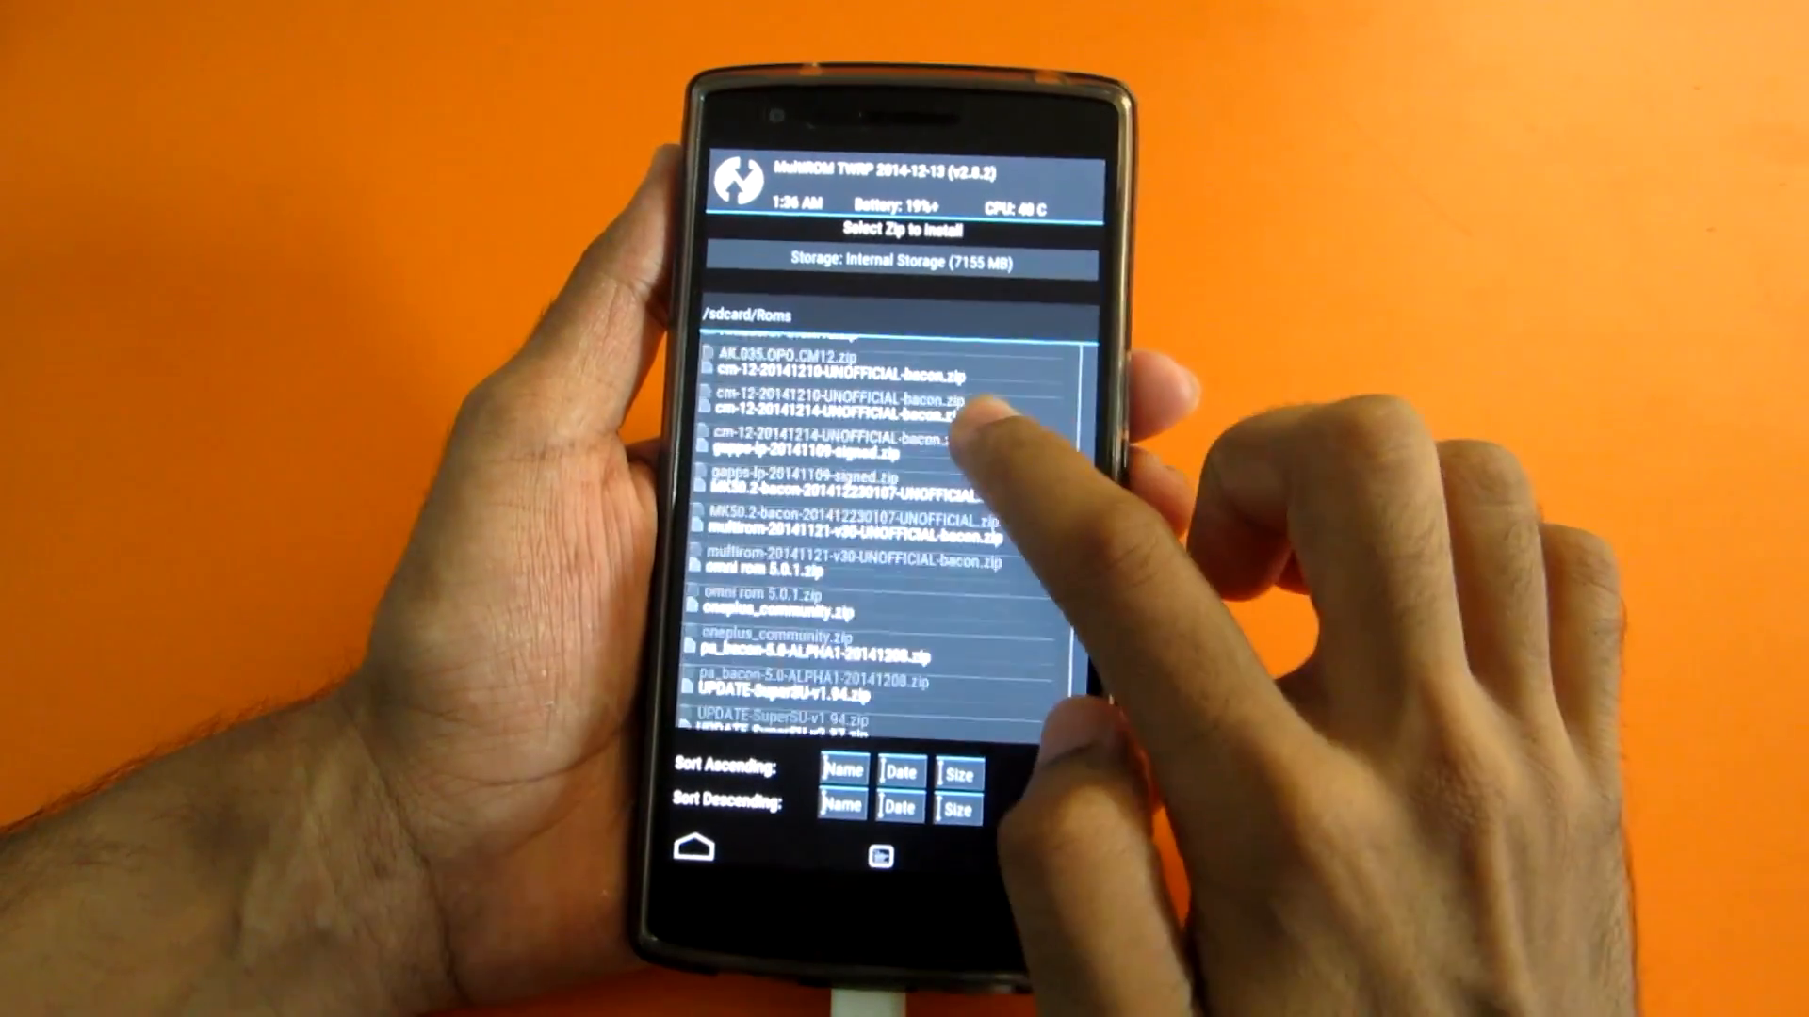
scroll(down, 3)
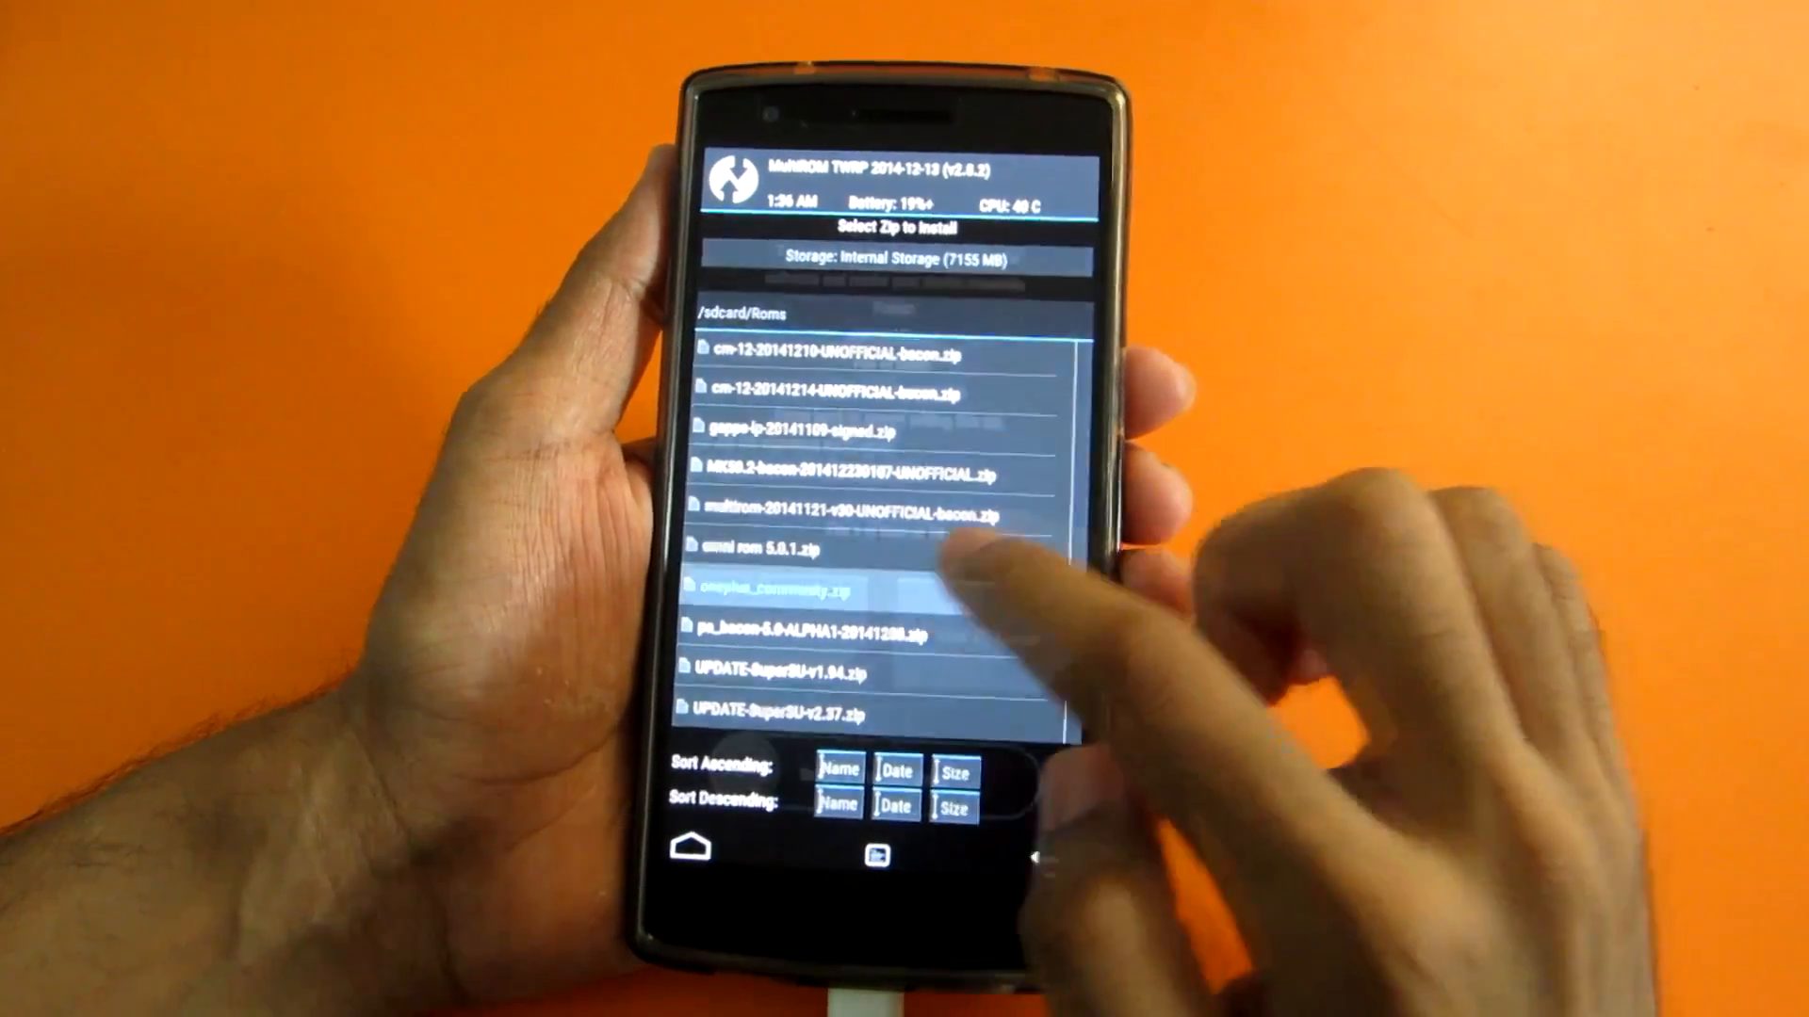
click(782, 594)
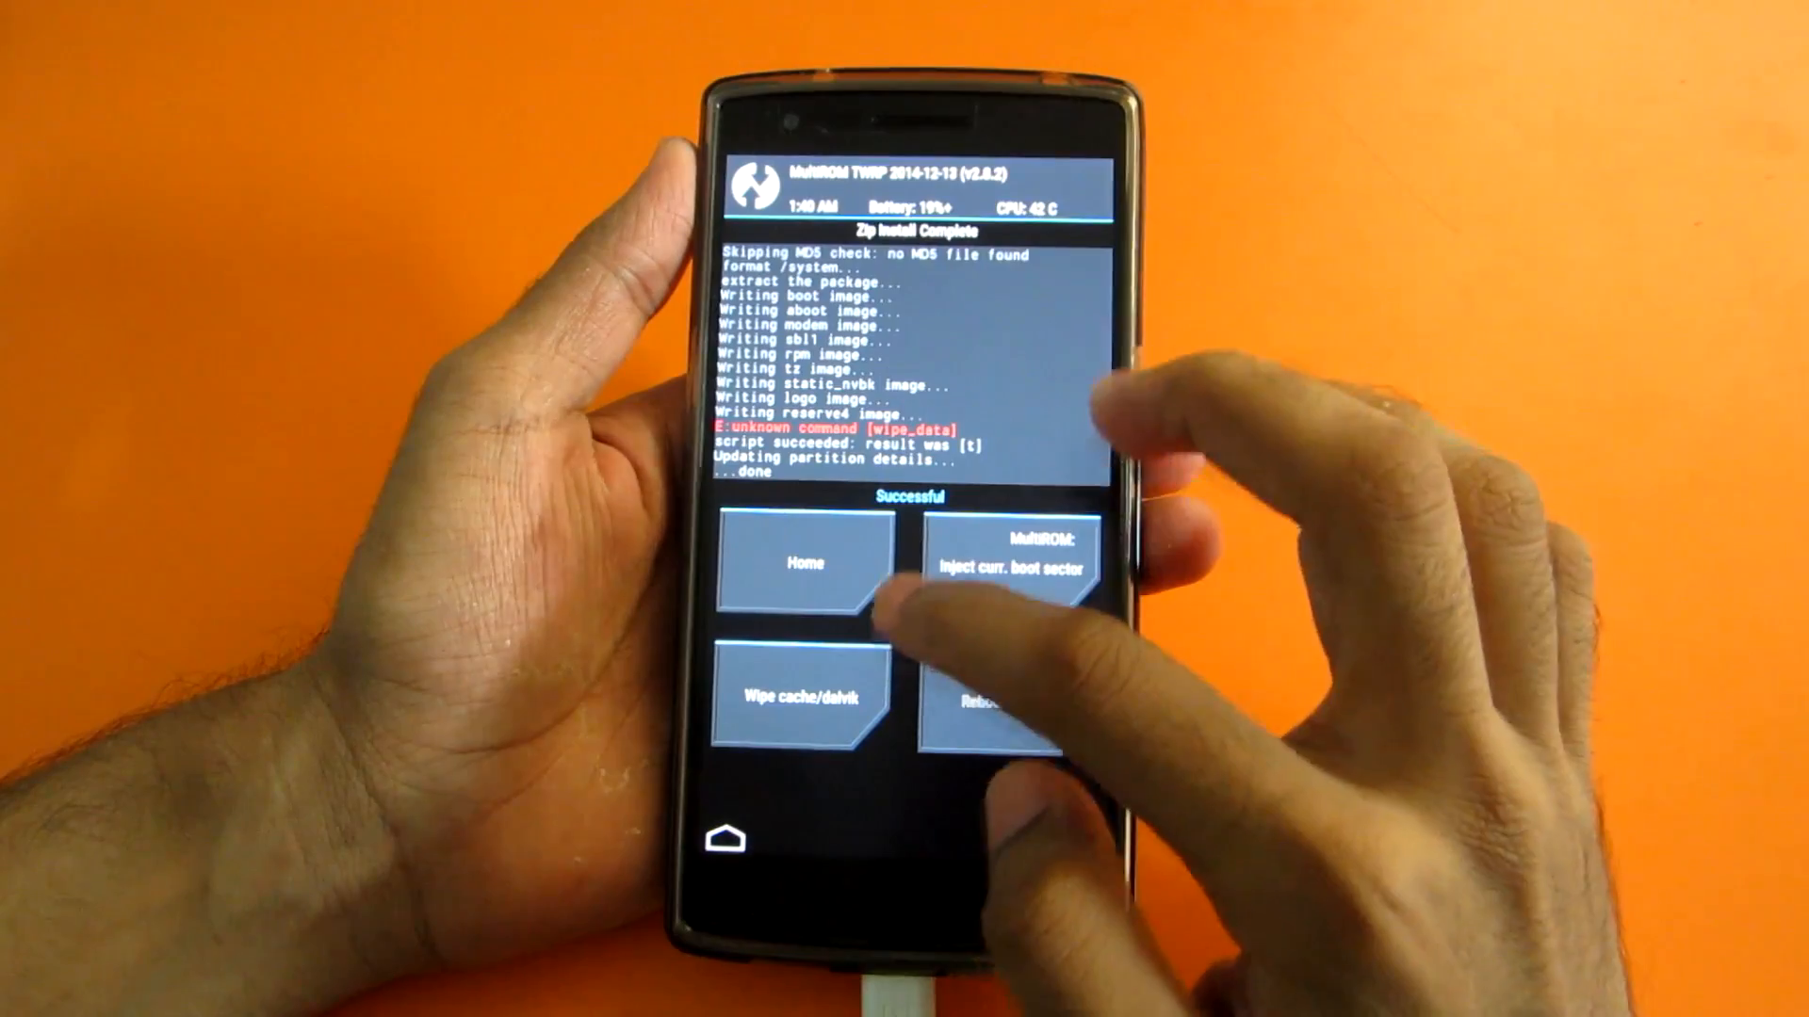
Flash the gapps-lp zip from /sdcard/Roms so Google Apps for Android 5.0 installs
click(803, 562)
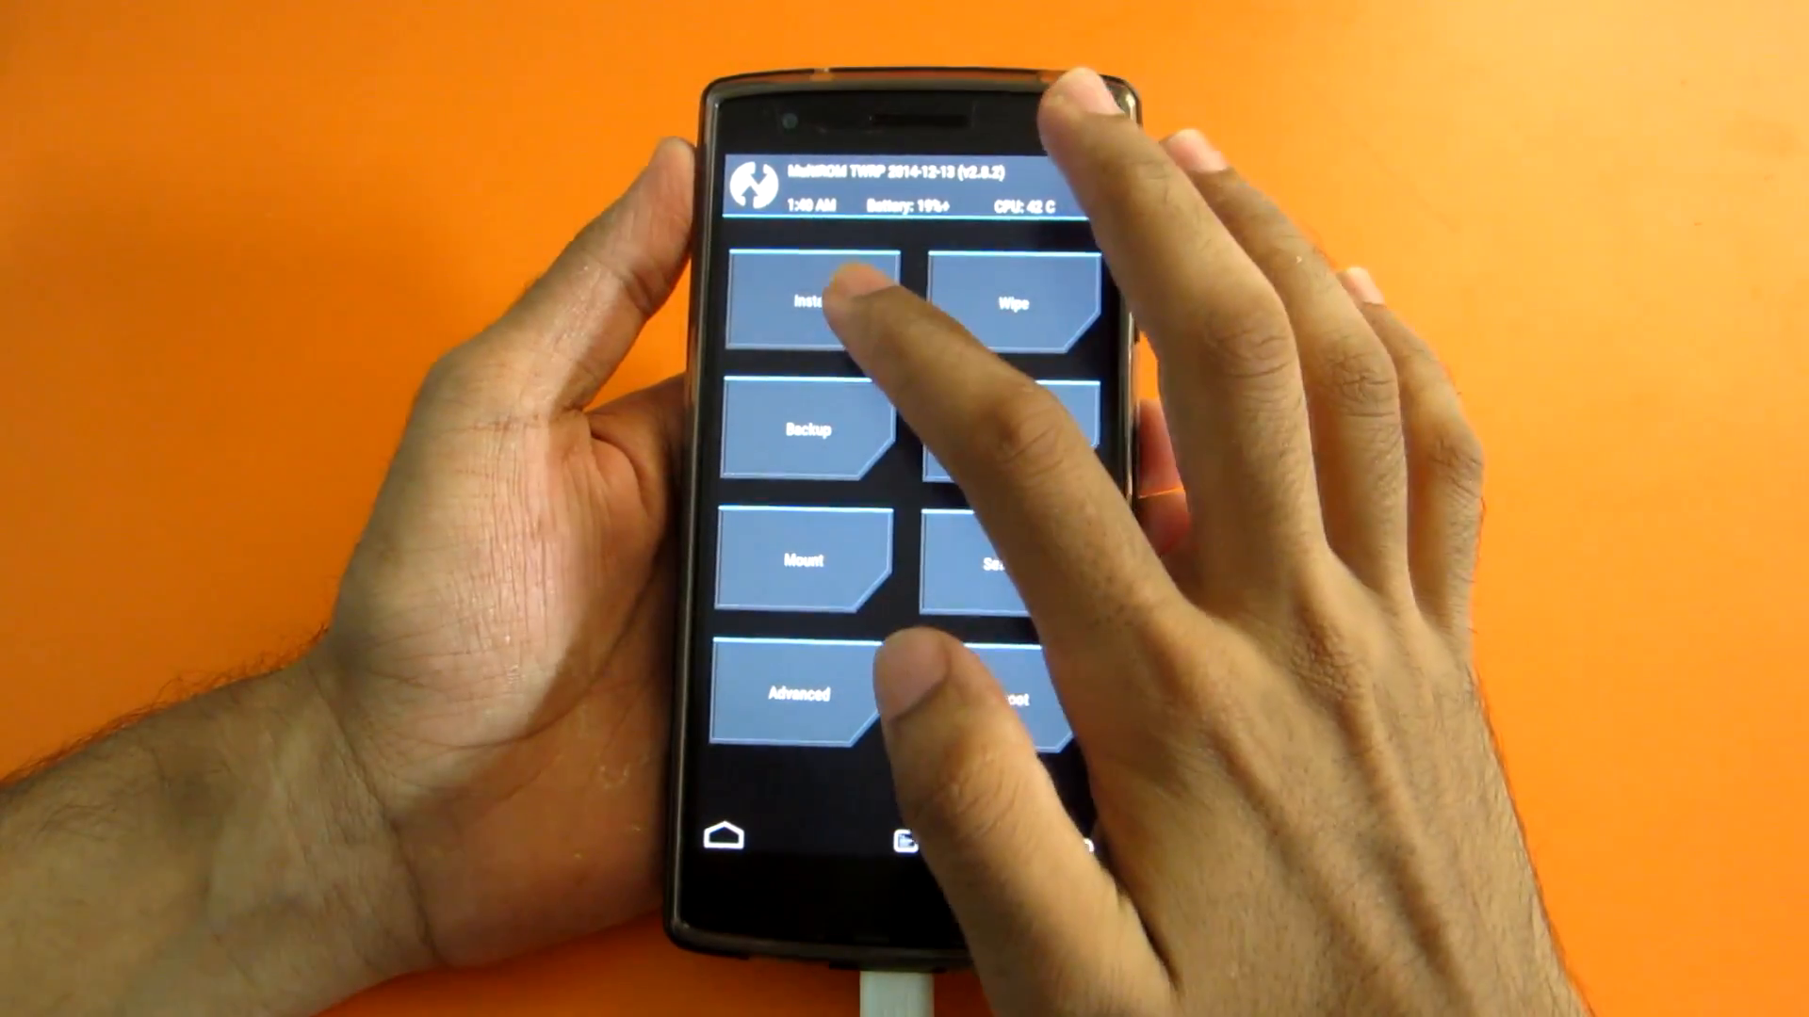
click(810, 303)
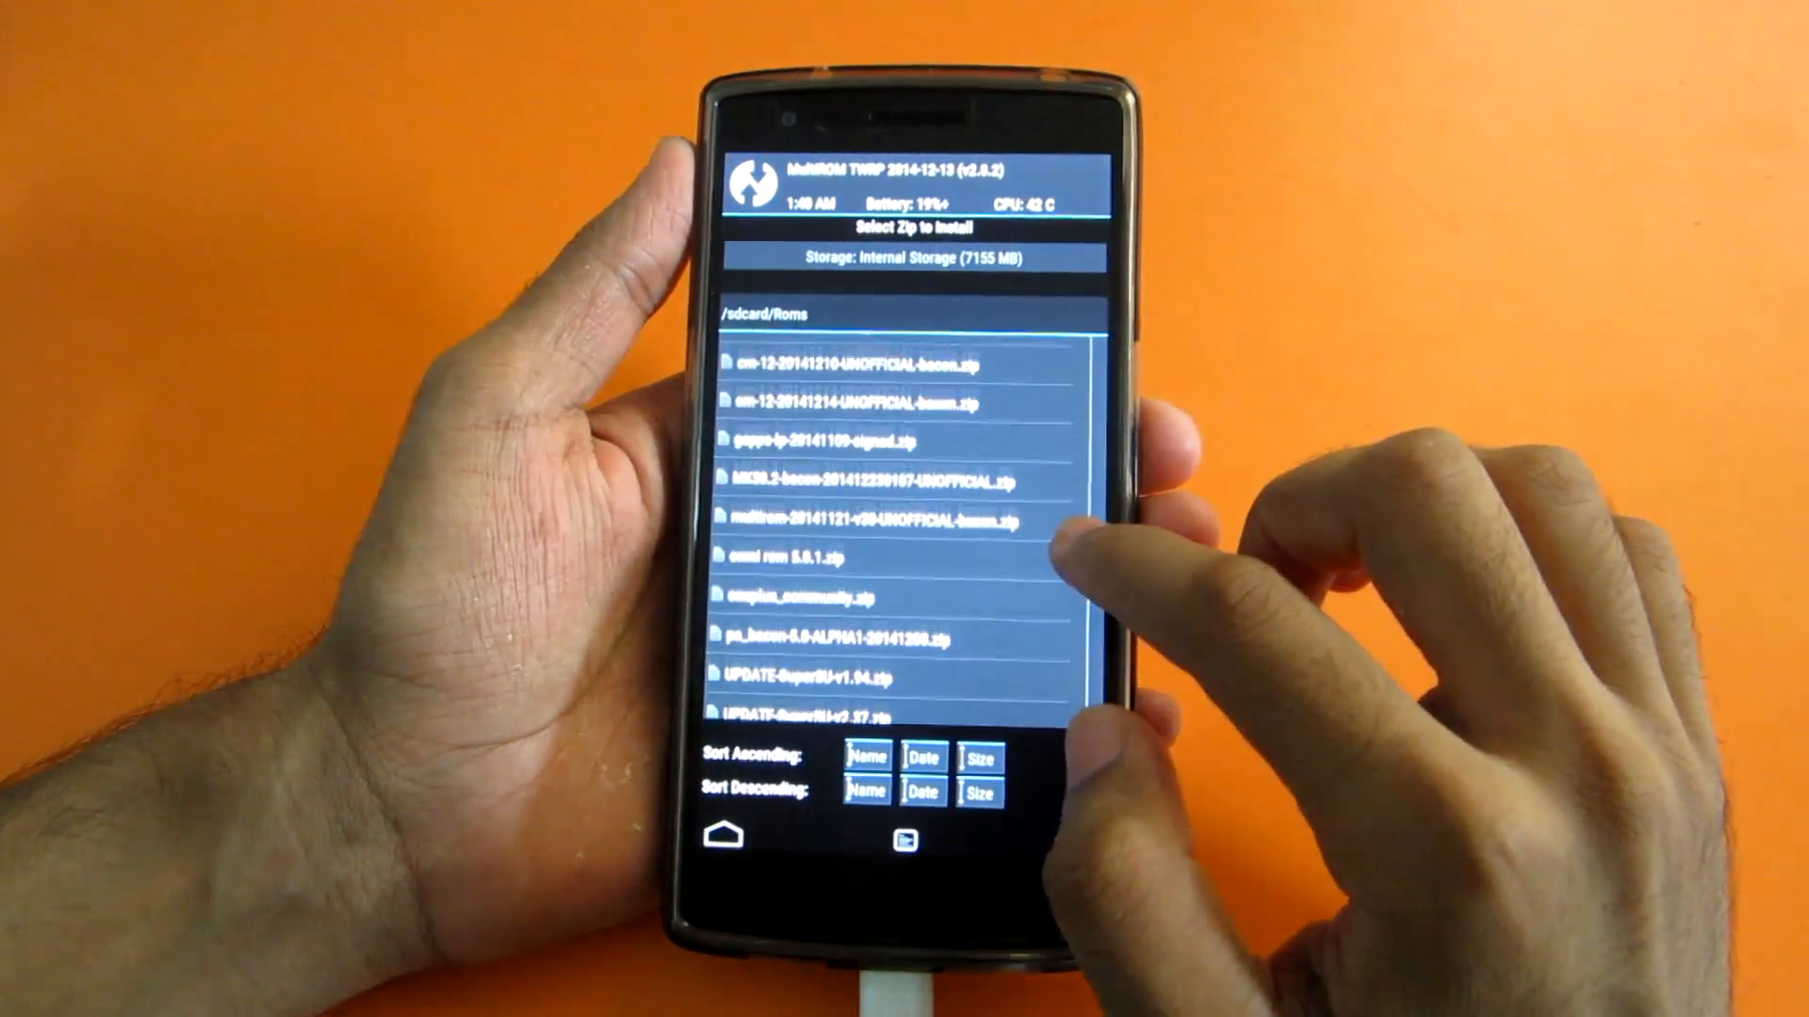
click(842, 439)
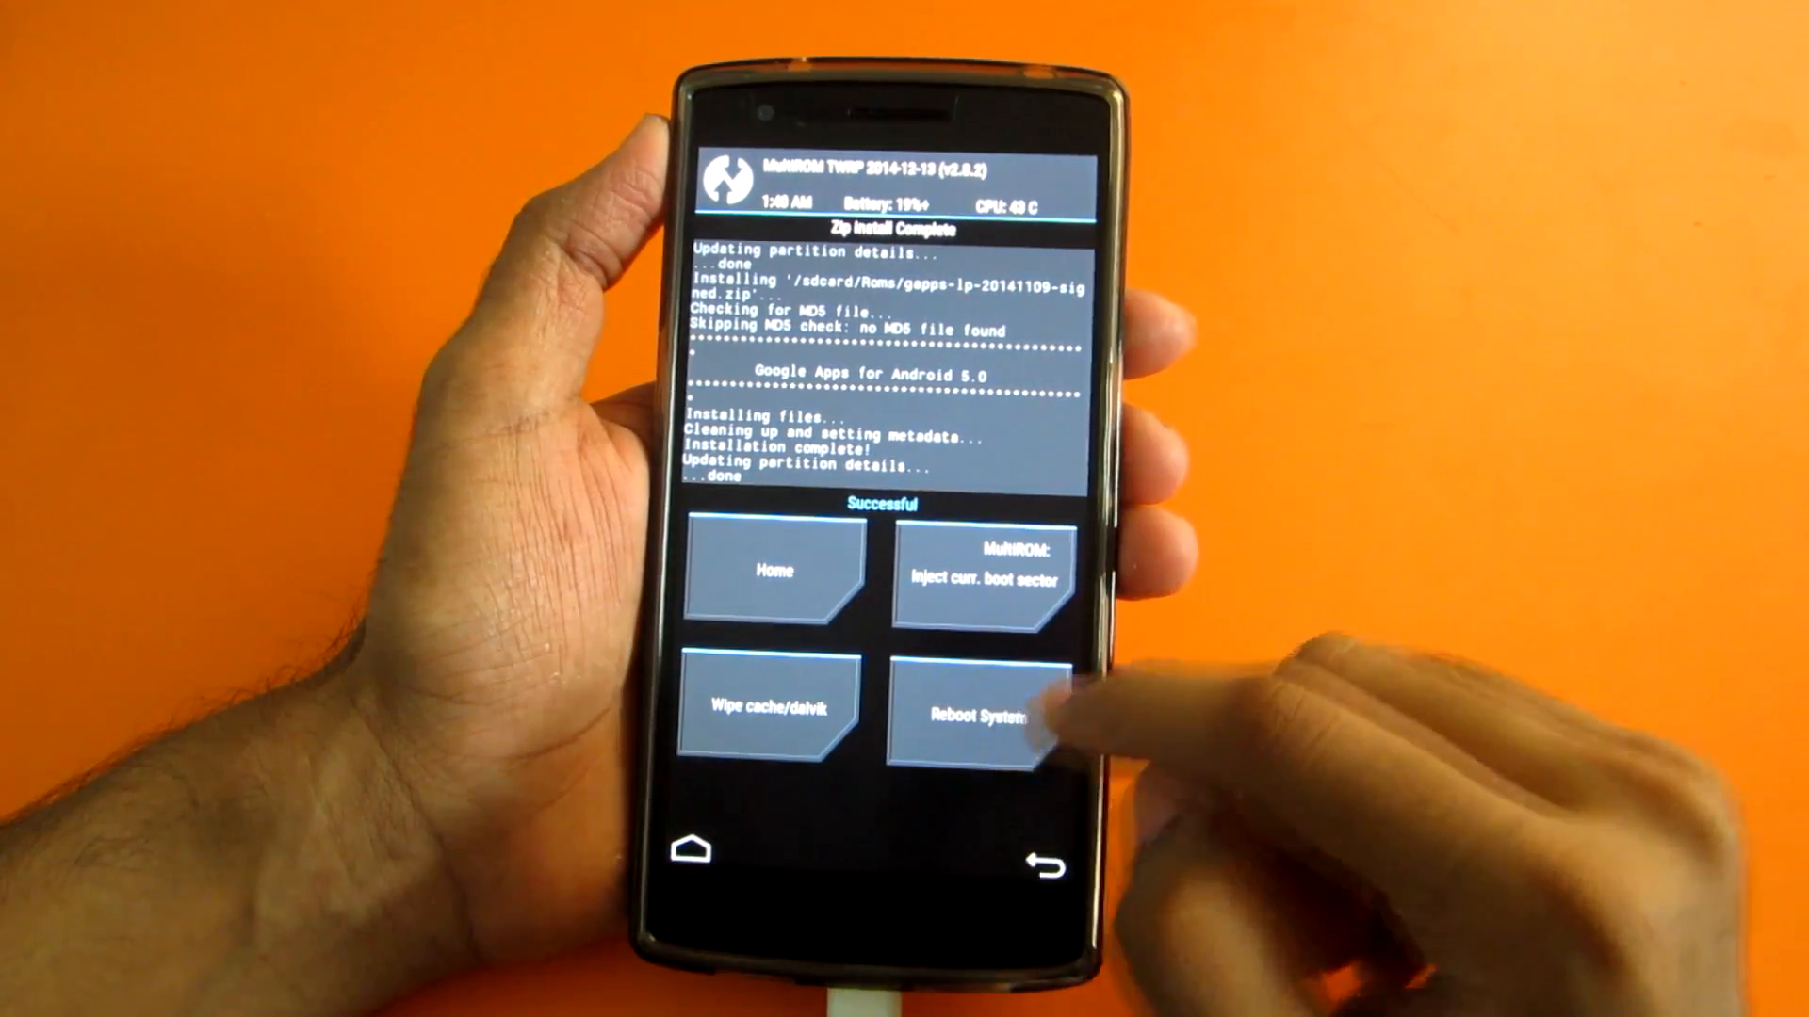
Reboot System from TWRP so the phone boots to the new ROM's Welcome screen
click(982, 718)
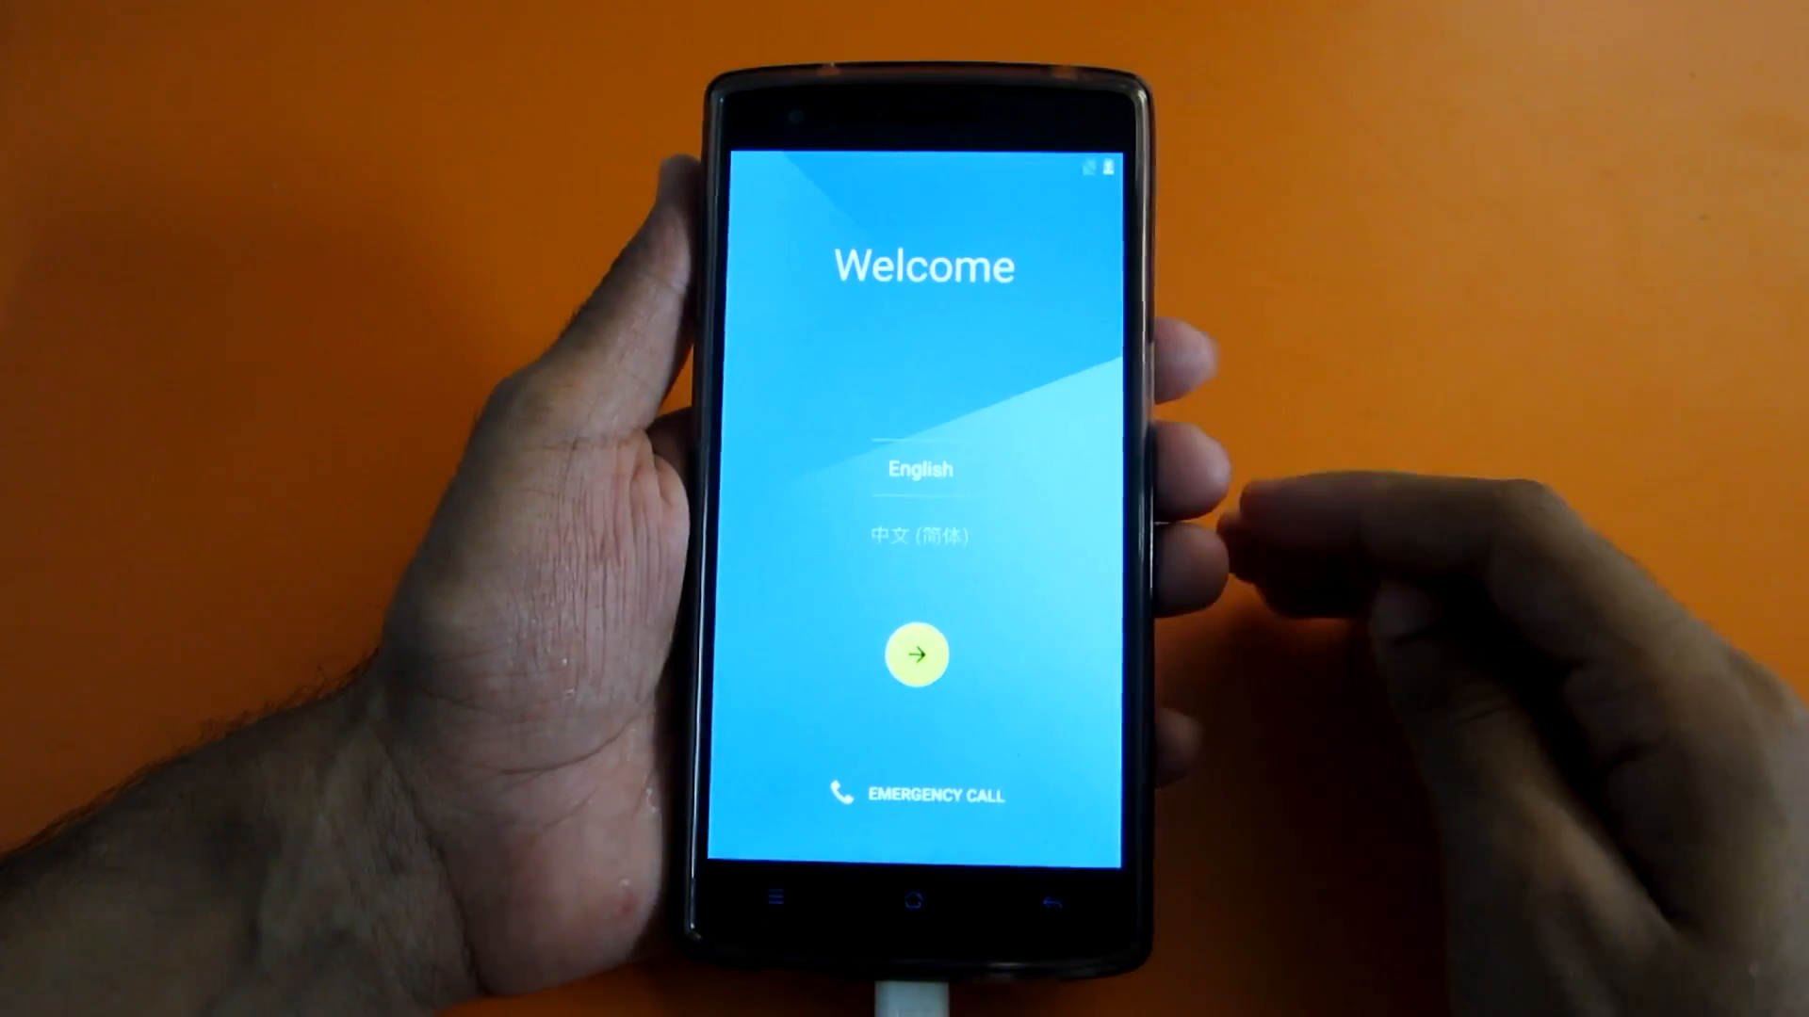
Keep English and step through first-boot setup to reach the home screen
click(916, 654)
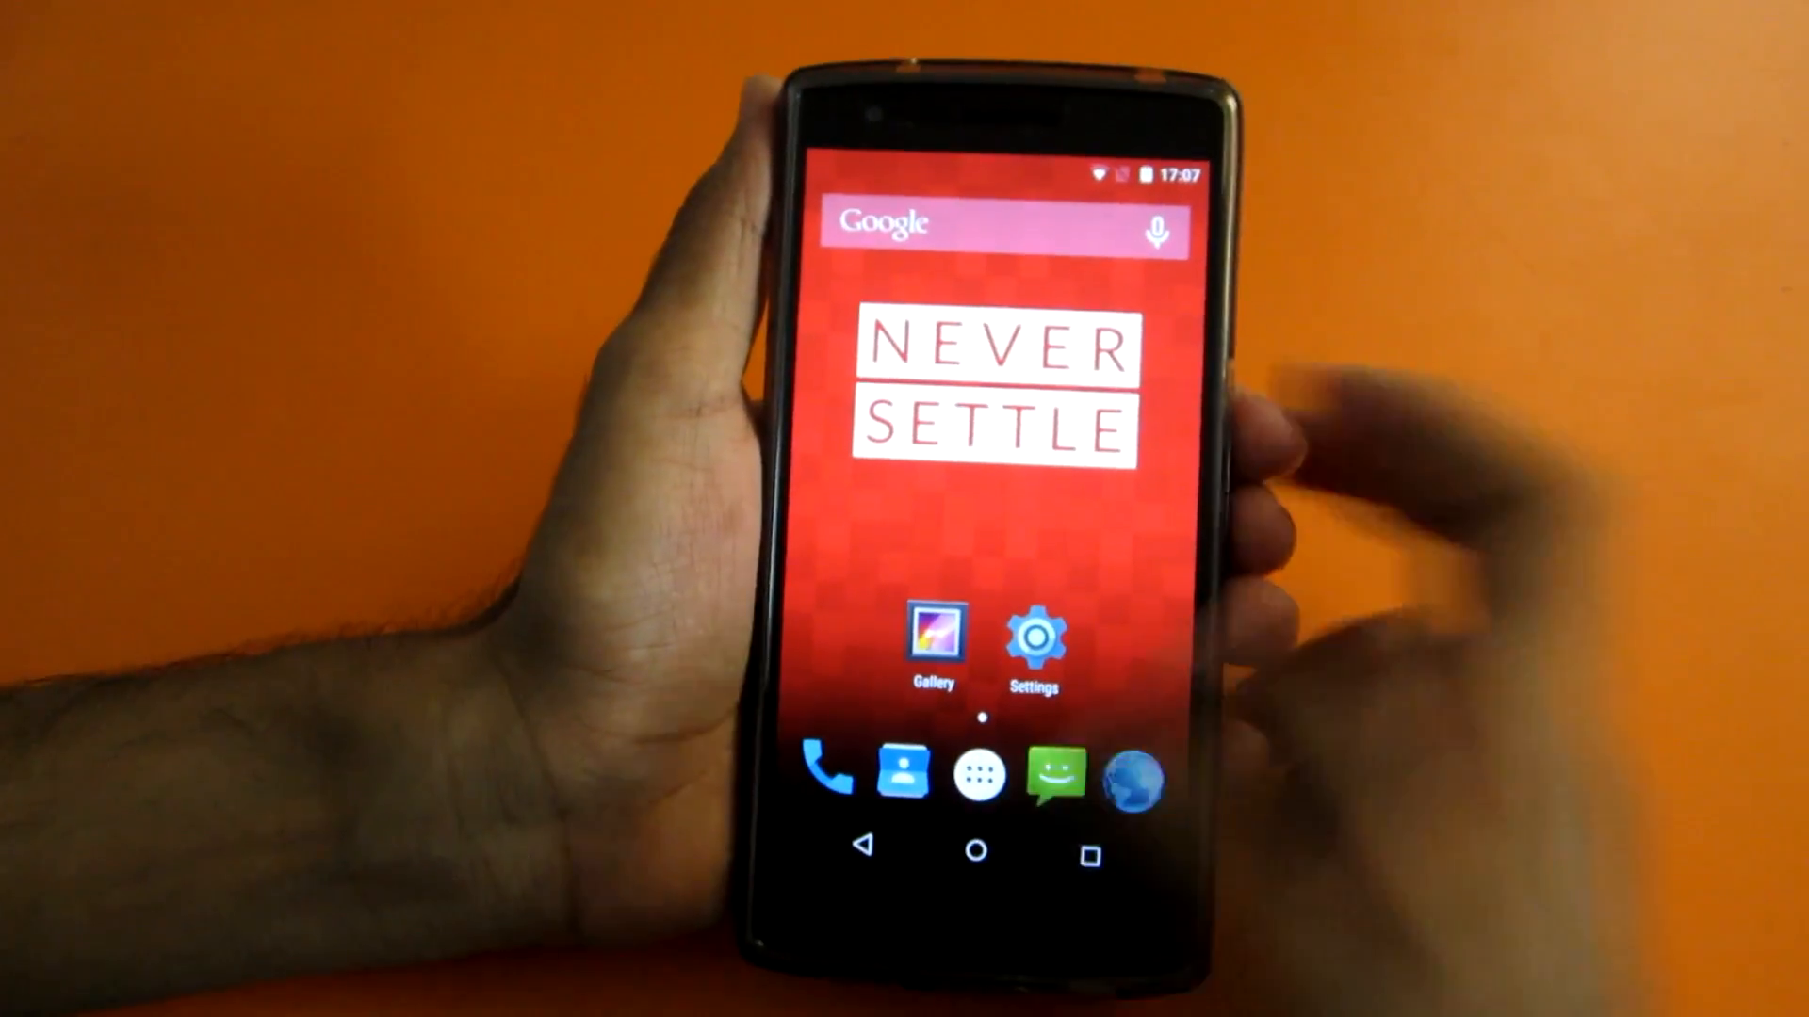
Launch Settings from the app drawer, back out, then launch Settings again
click(978, 777)
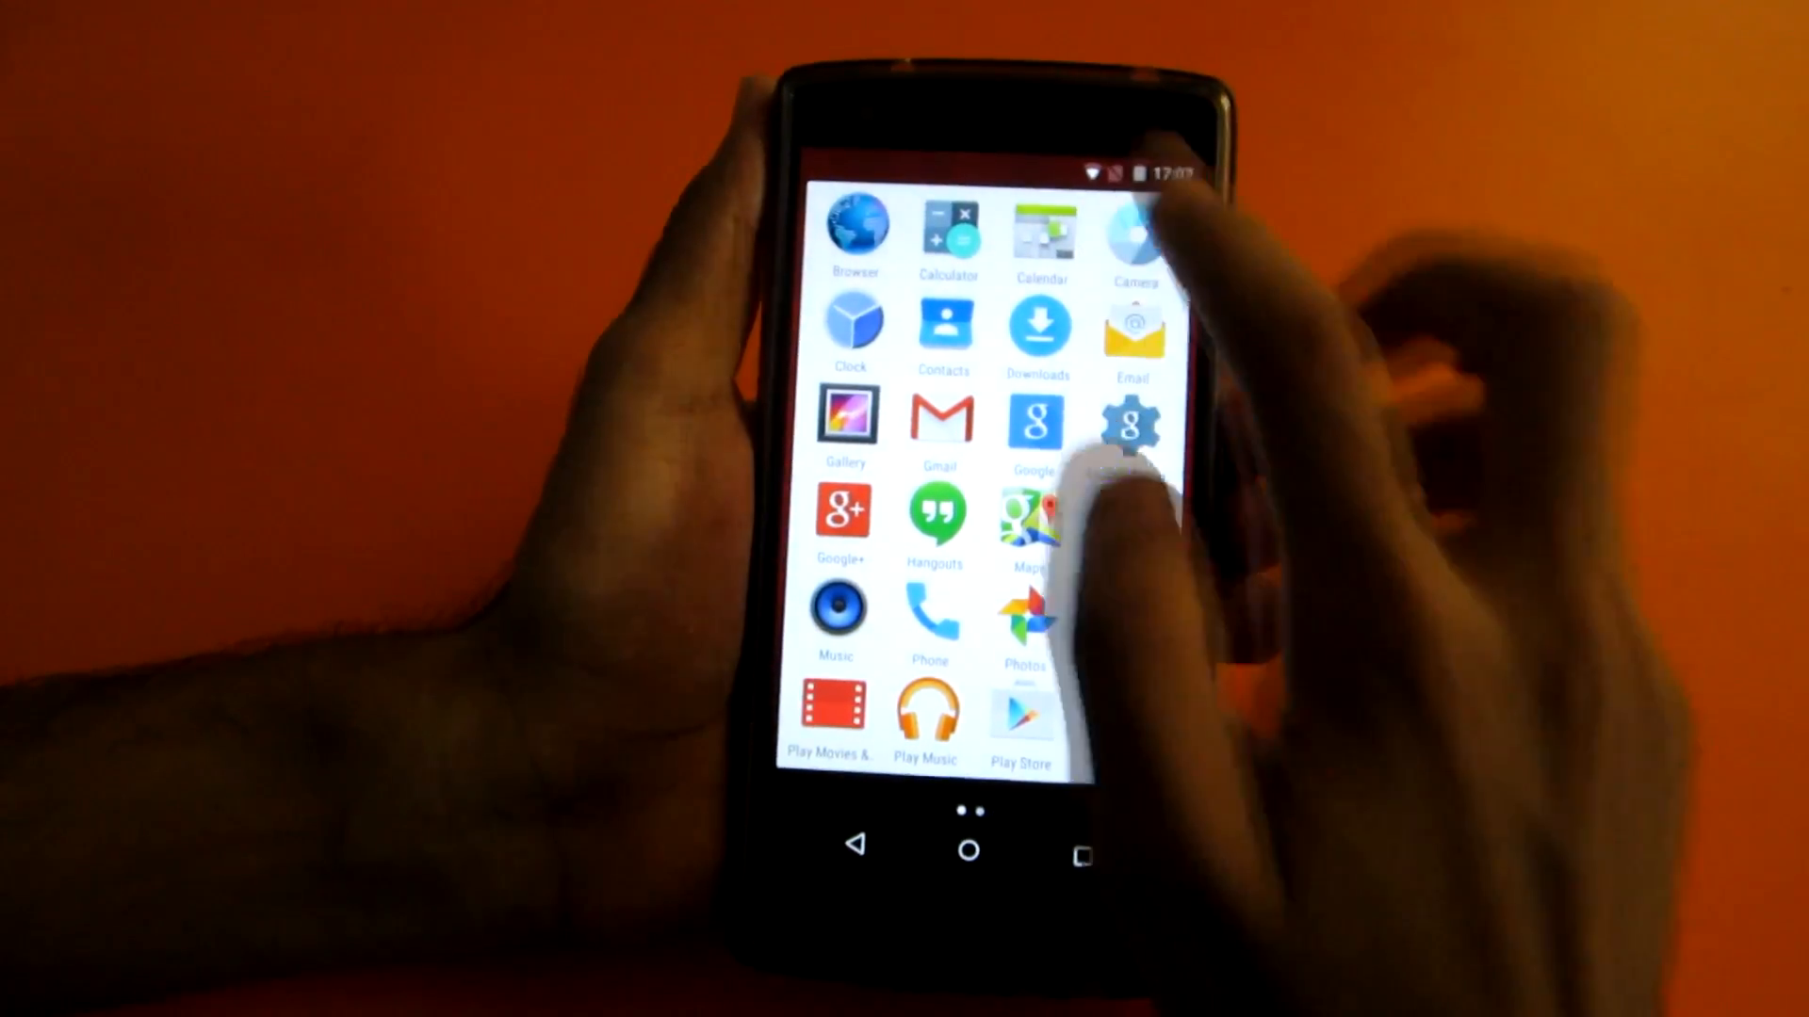
click(1132, 421)
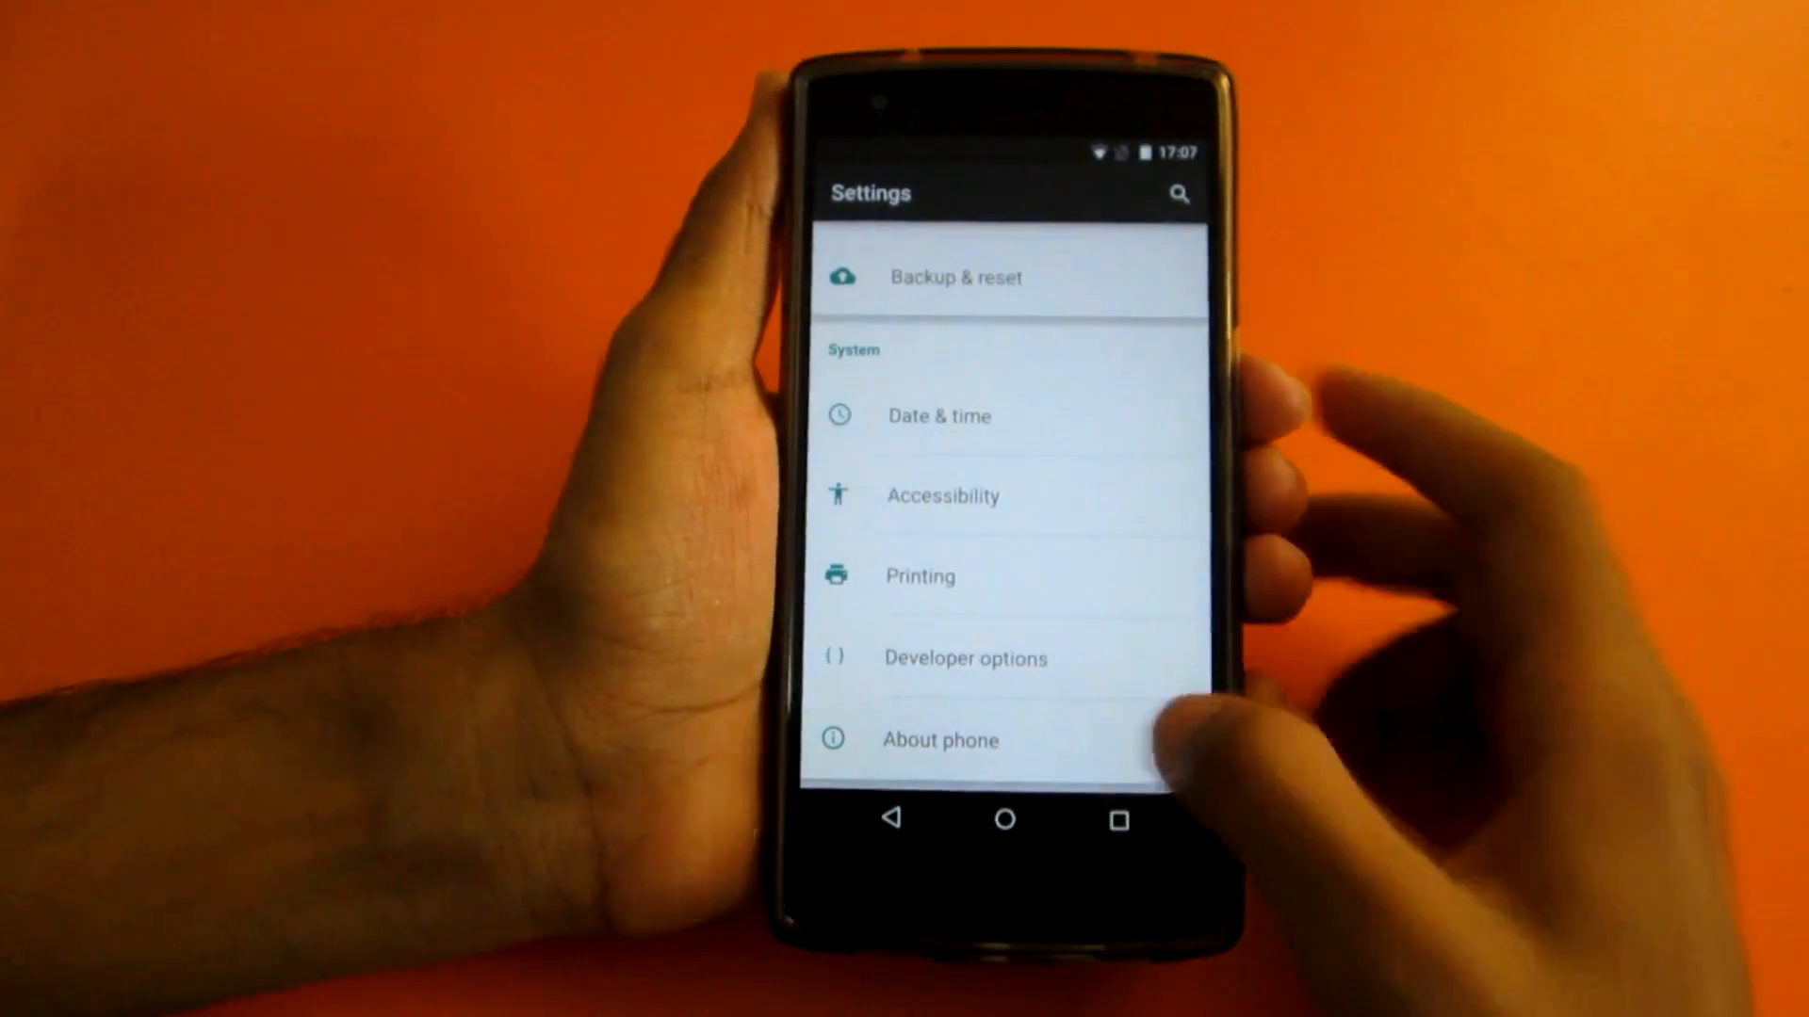
click(938, 738)
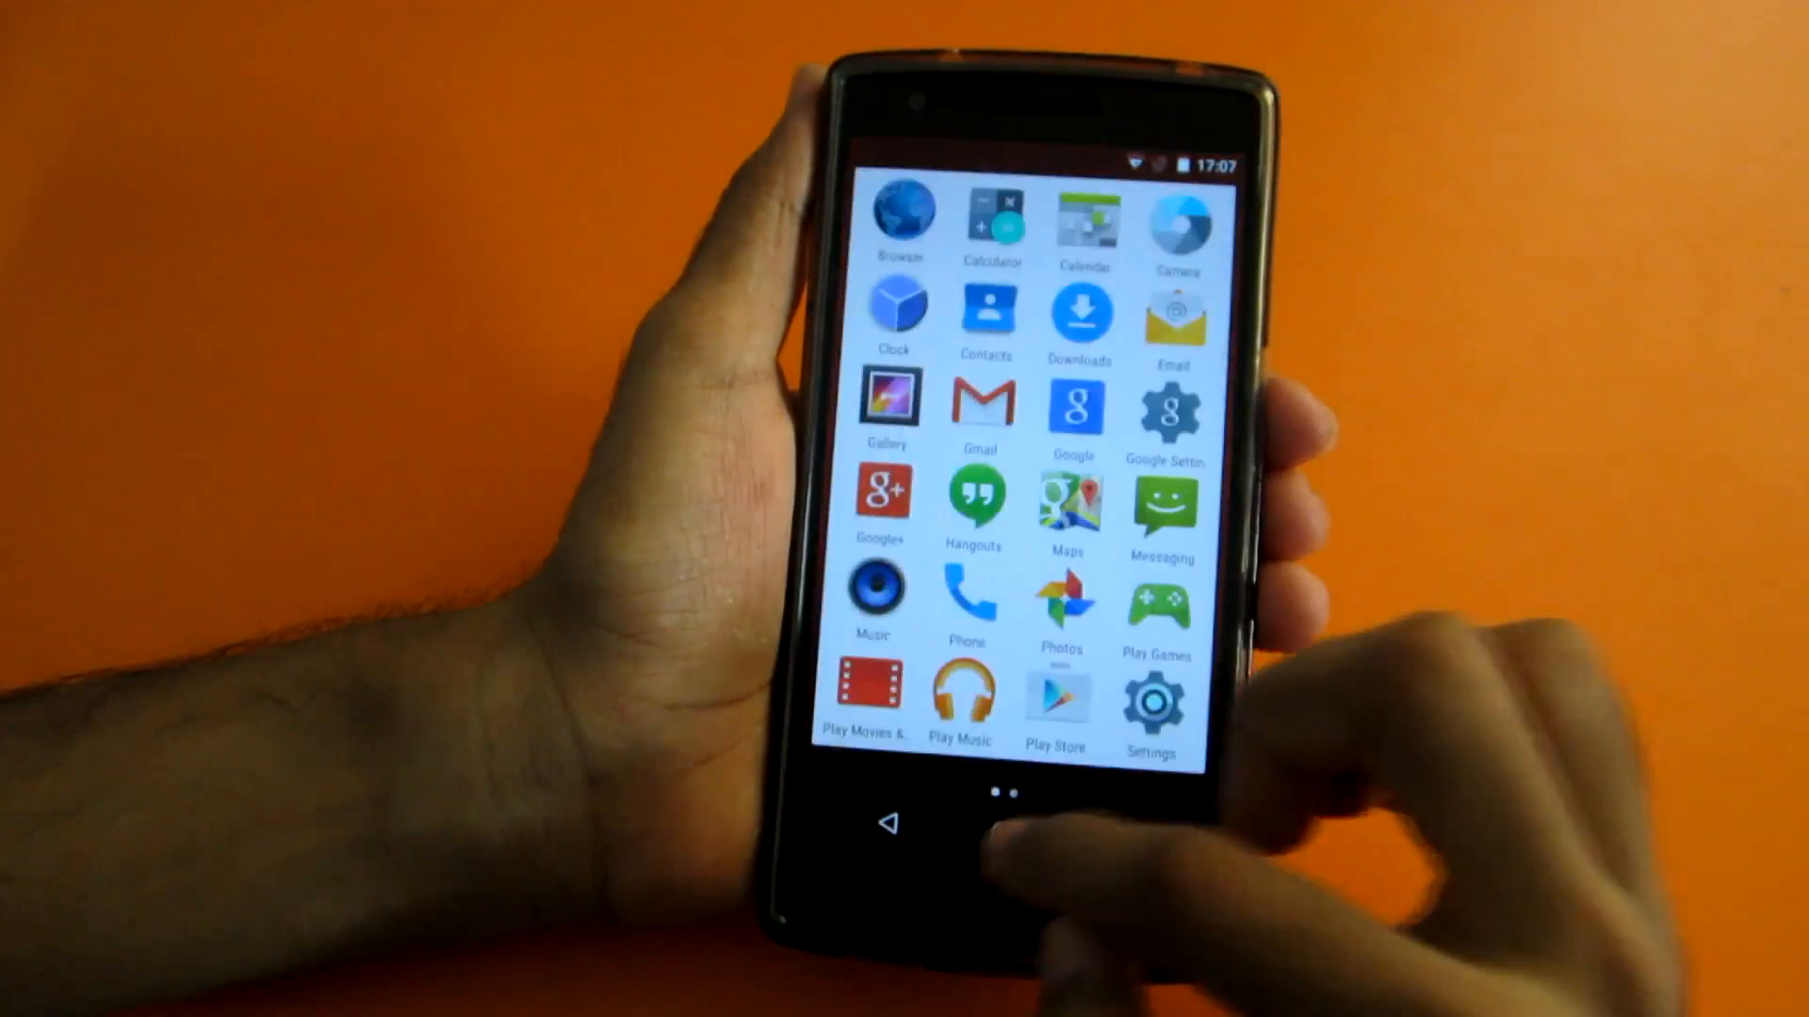
click(966, 599)
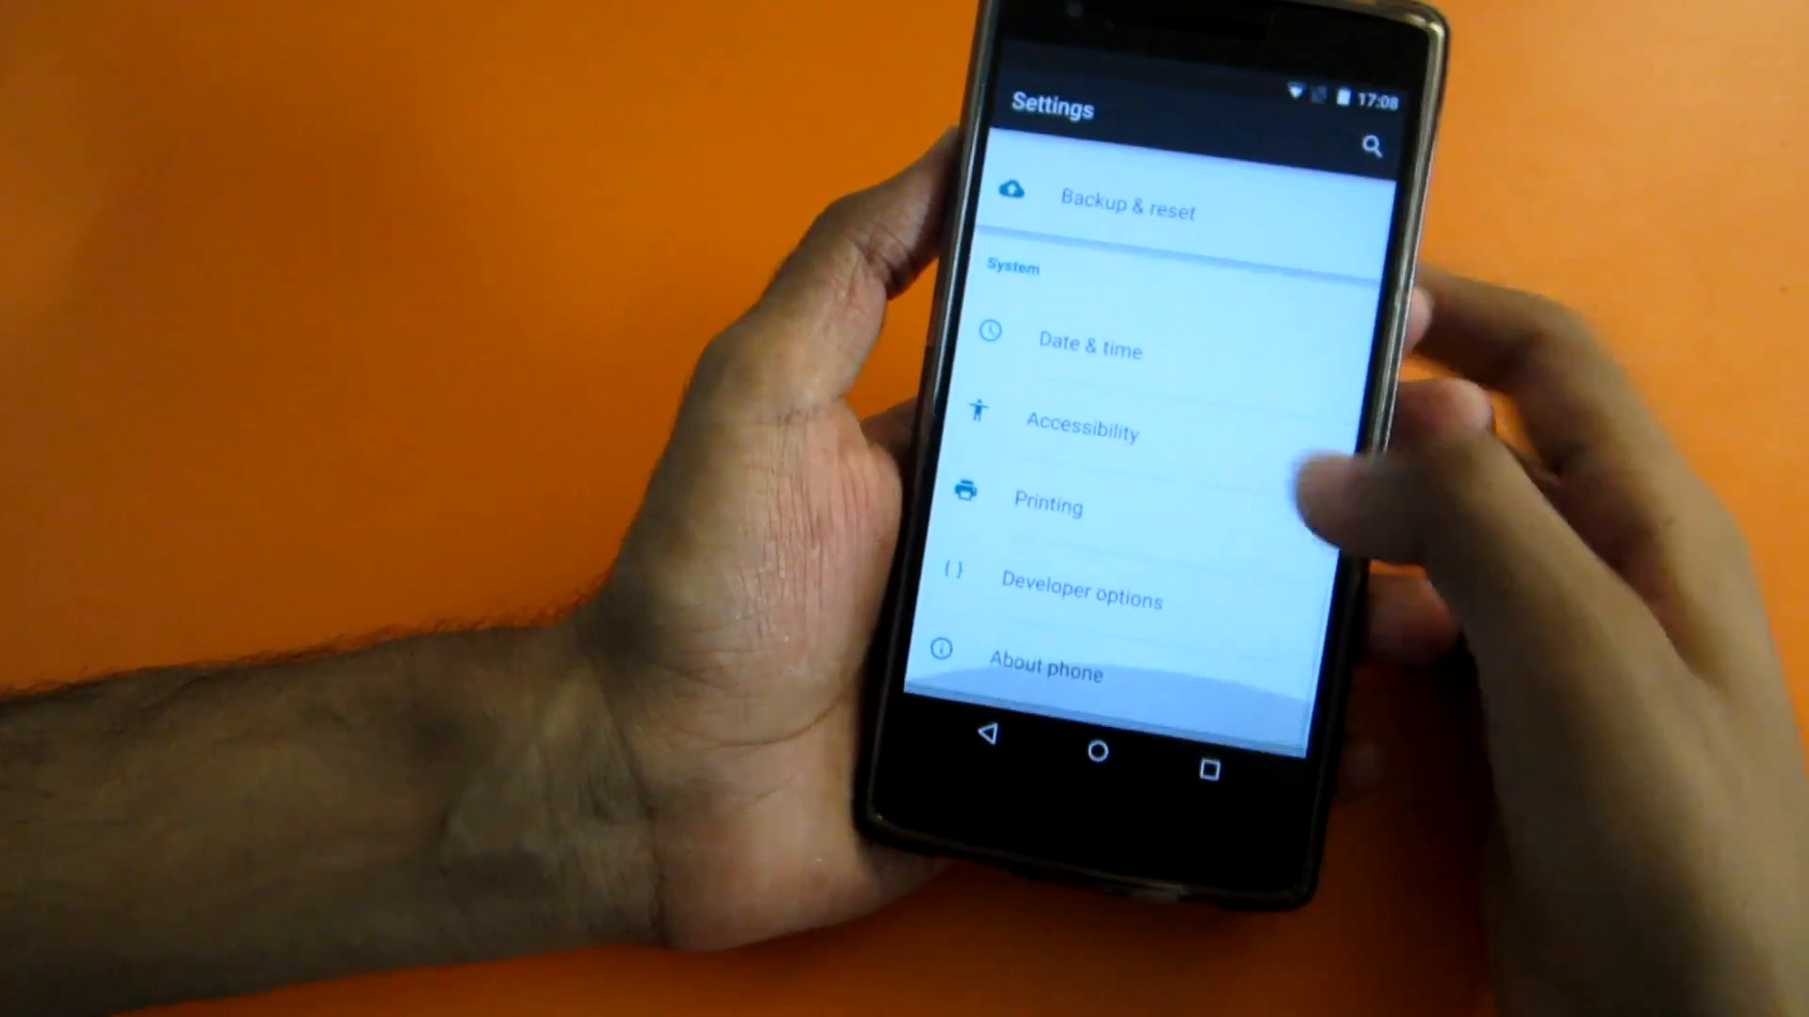
scroll(down, 3)
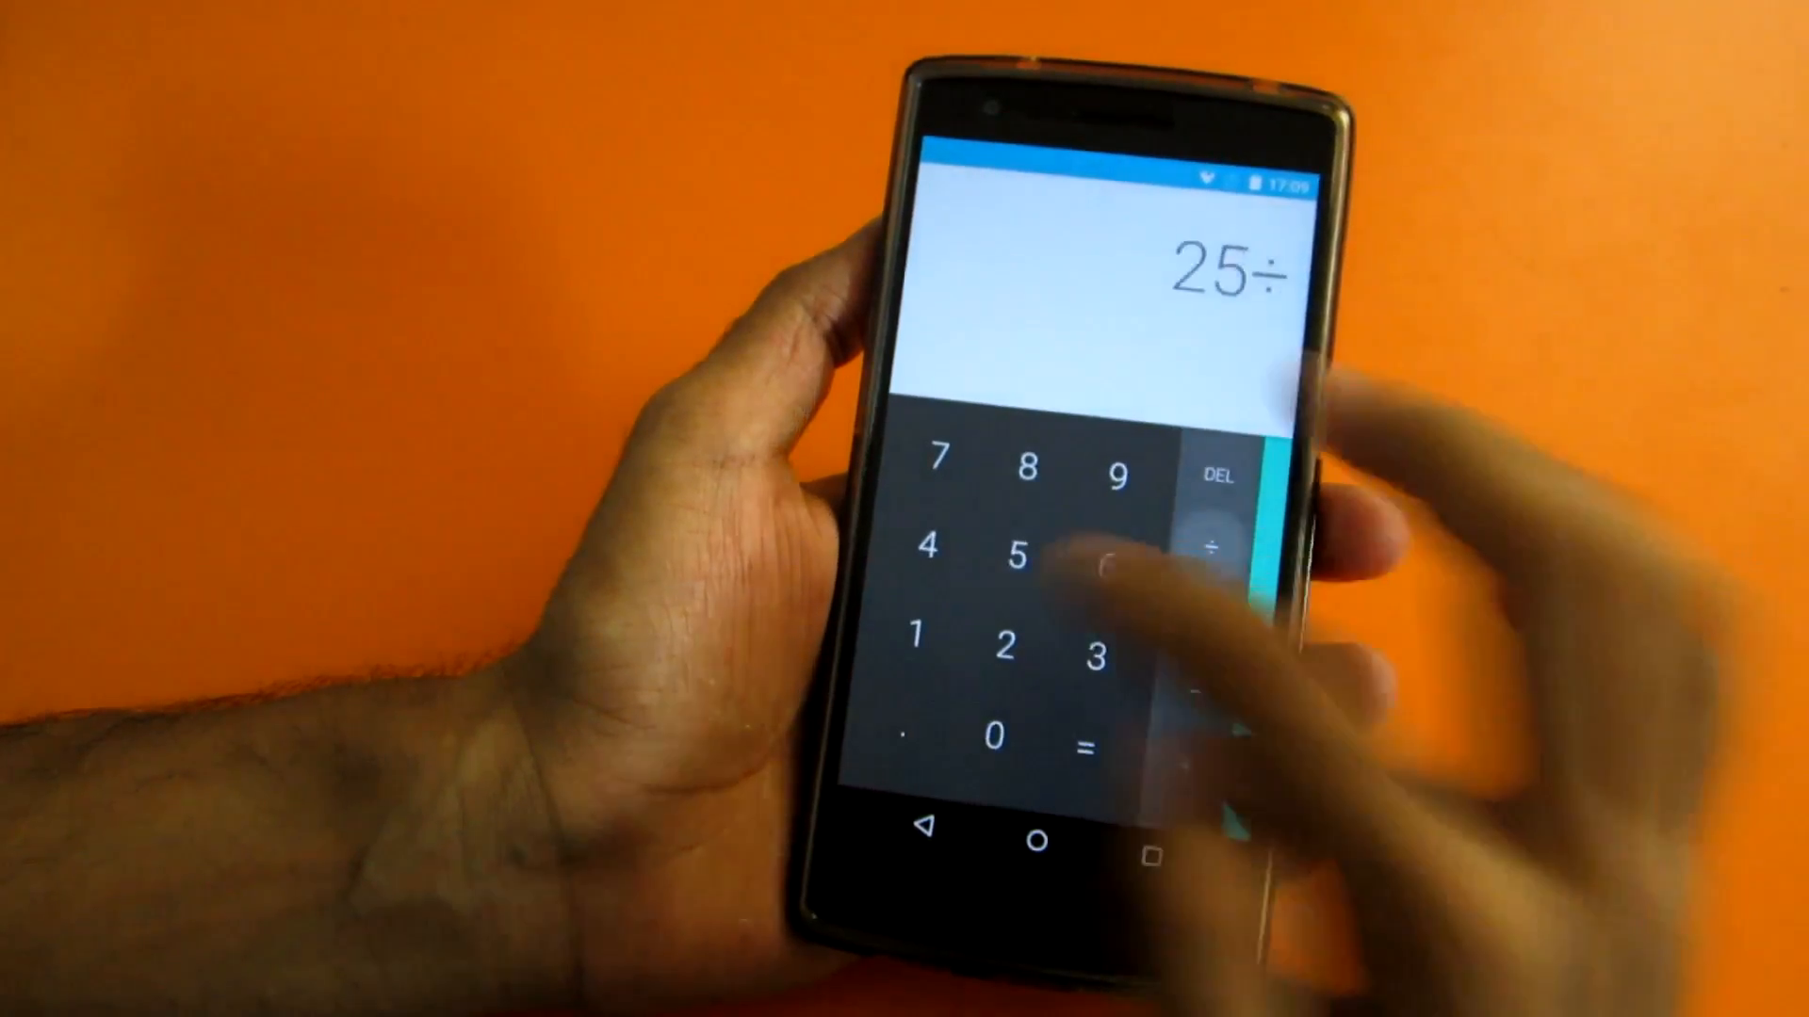
Evaluate the division of 25 to get 0.0383435582, then clear the display
click(1085, 752)
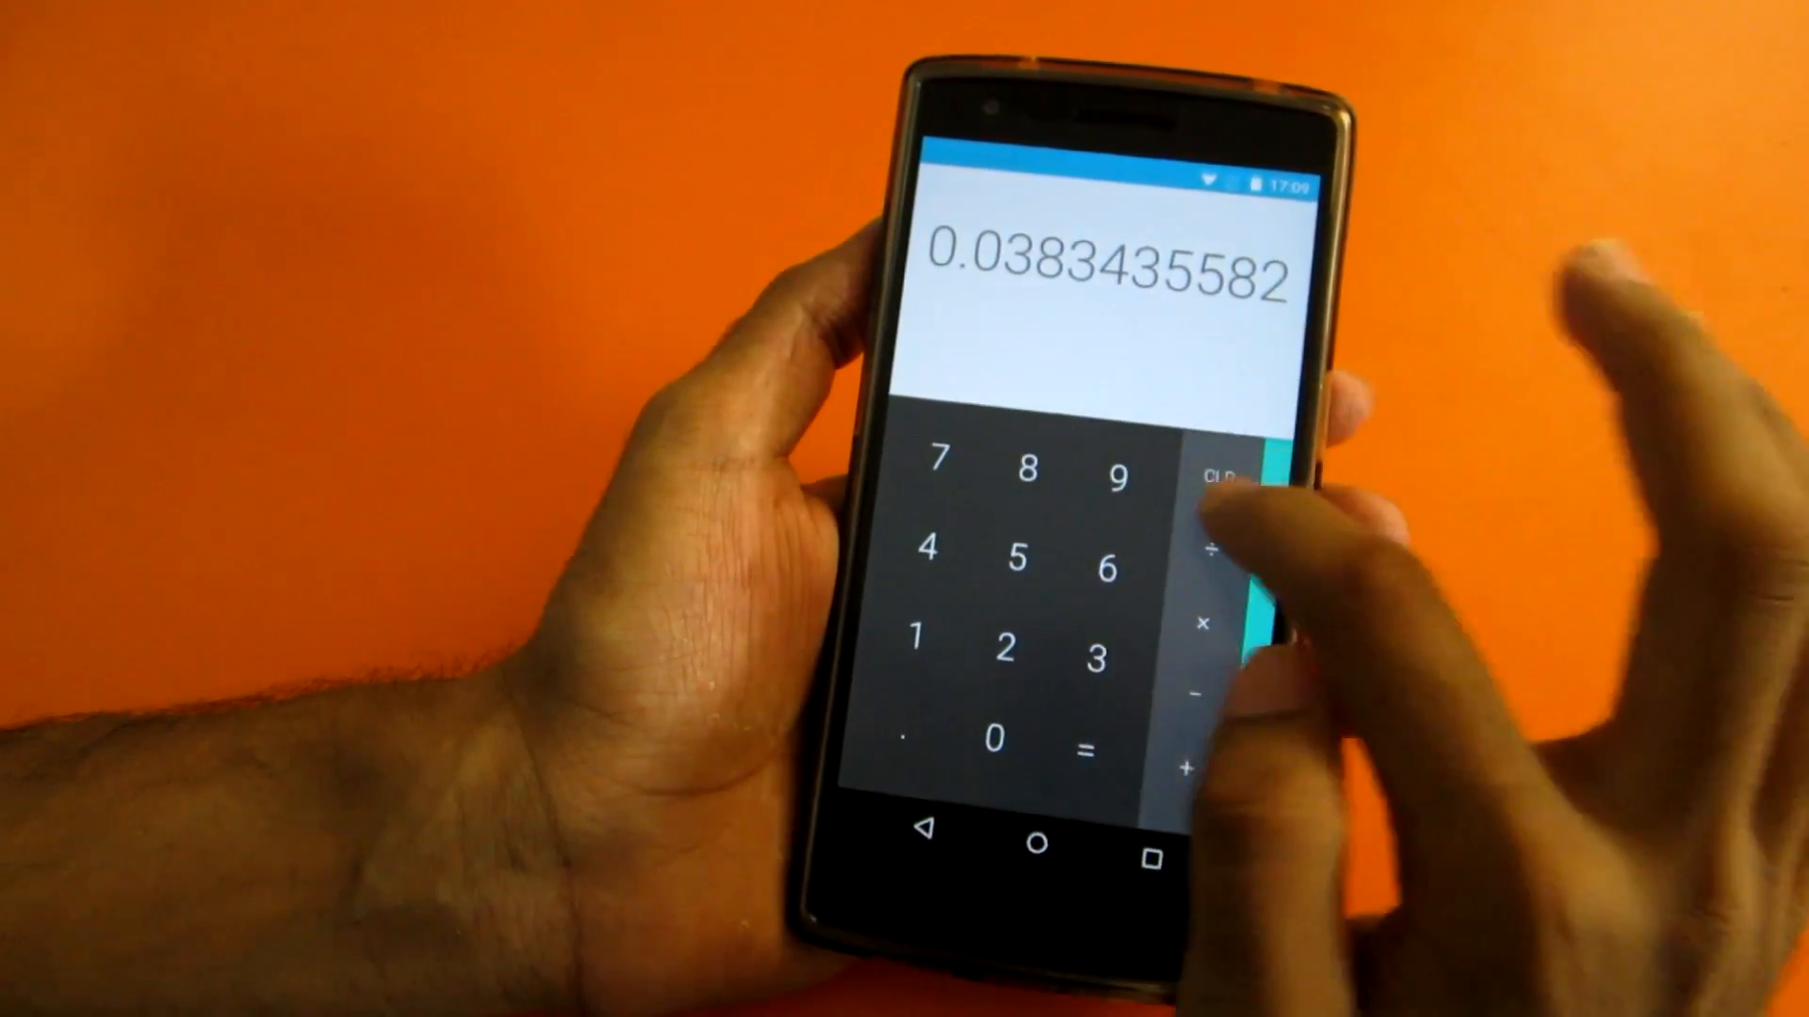
click(1212, 474)
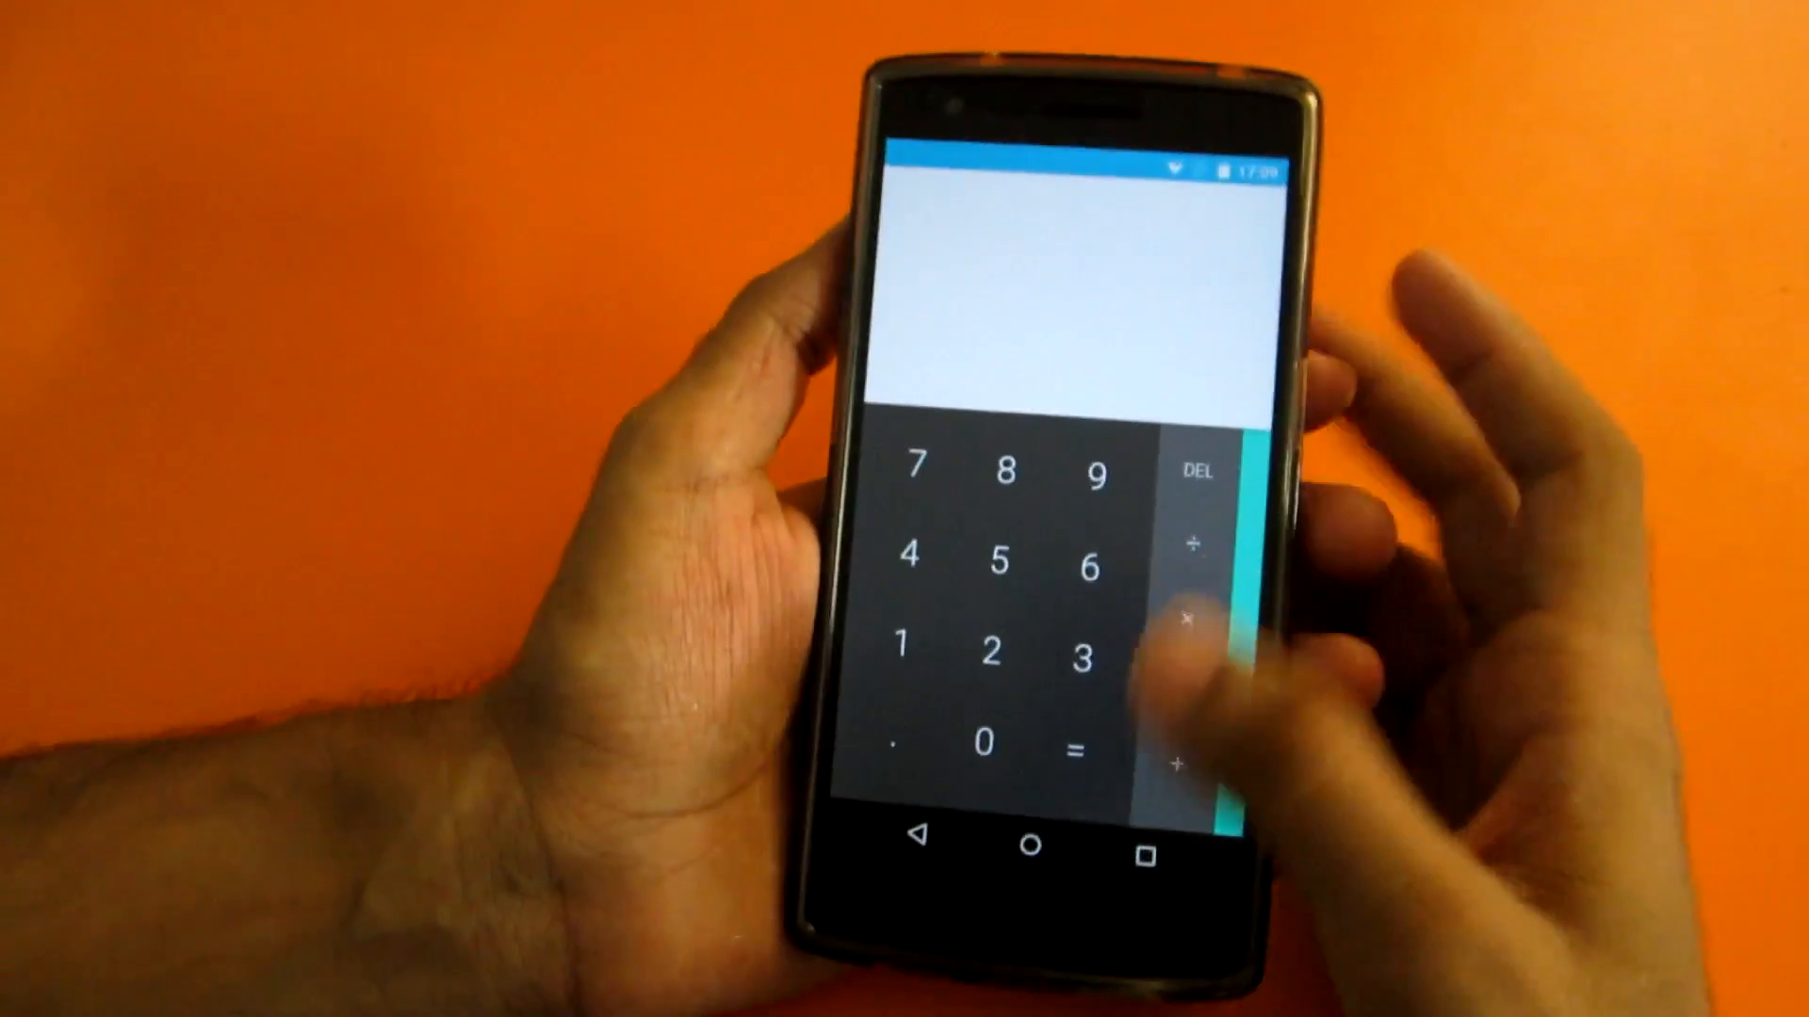